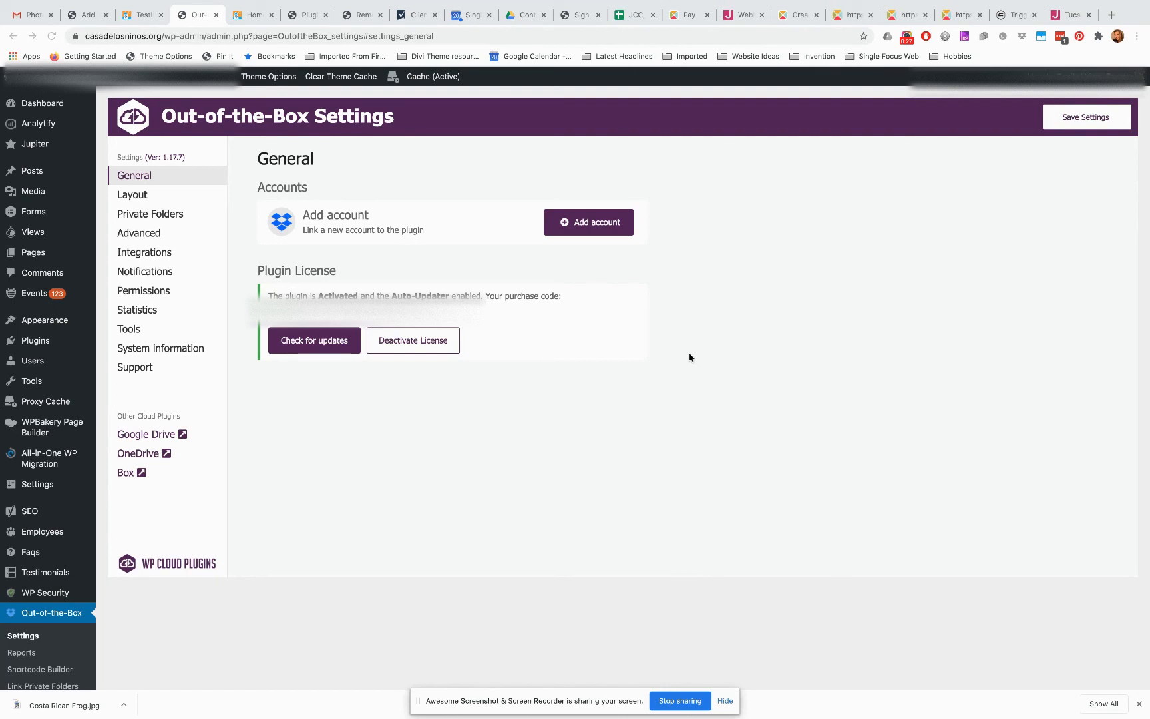
pyautogui.moveTo(568, 242)
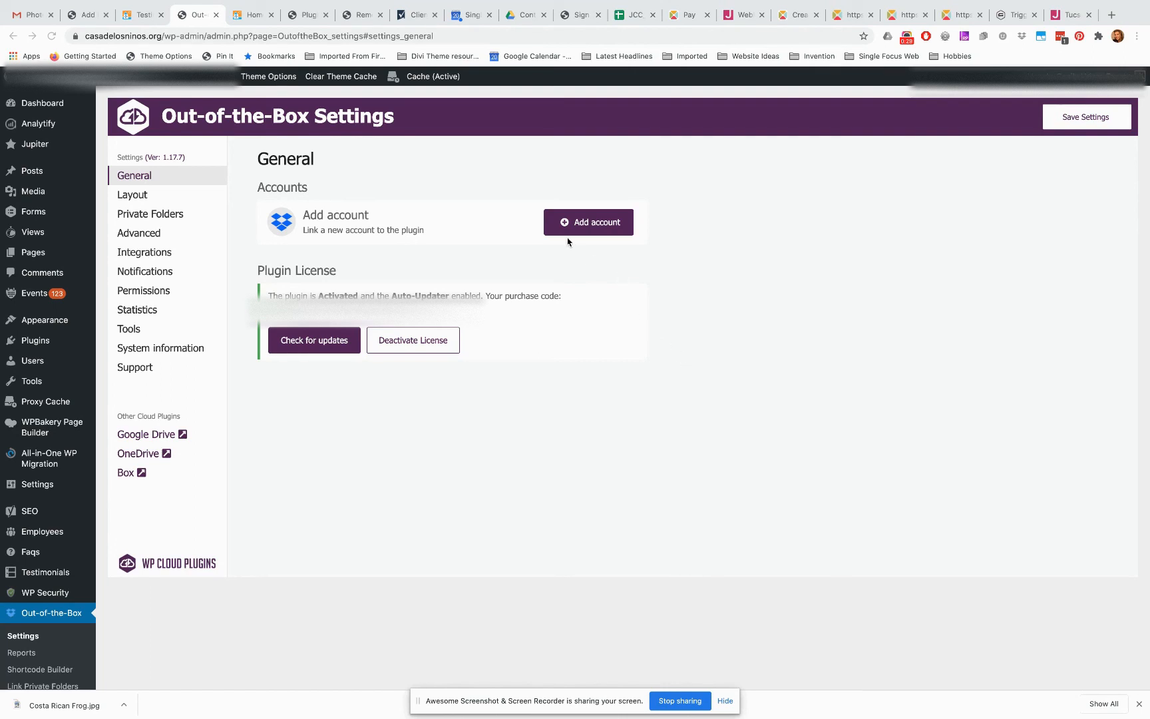
pyautogui.moveTo(453, 213)
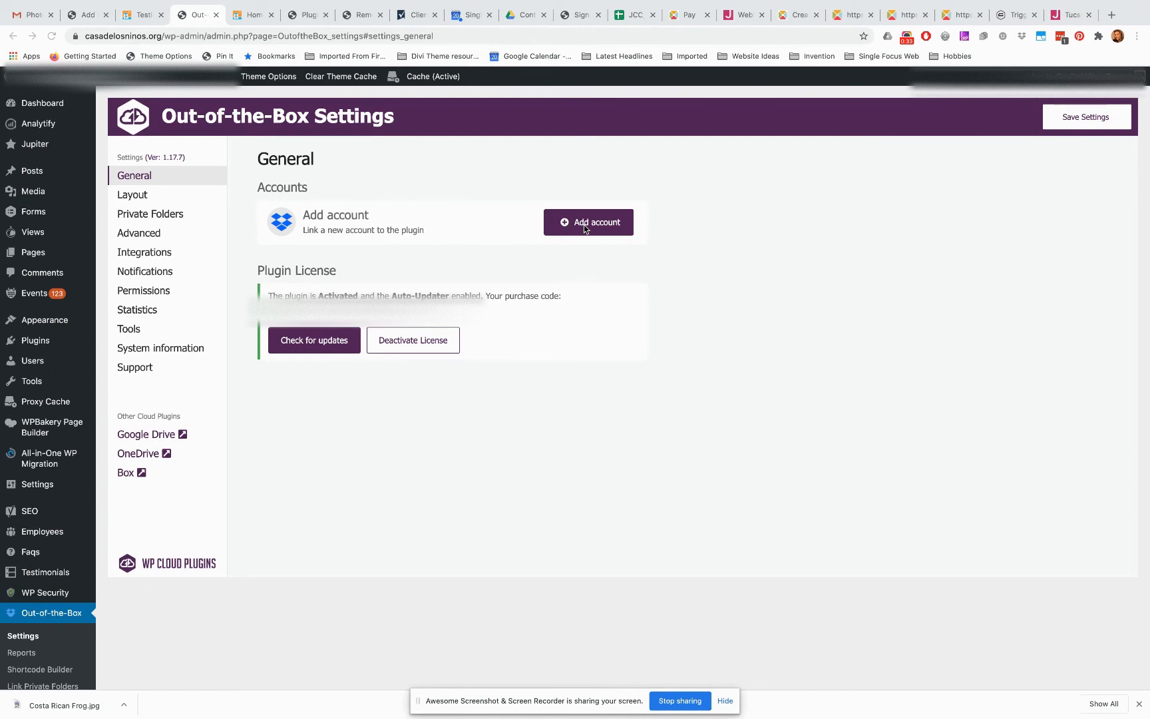
pyautogui.moveTo(425, 200)
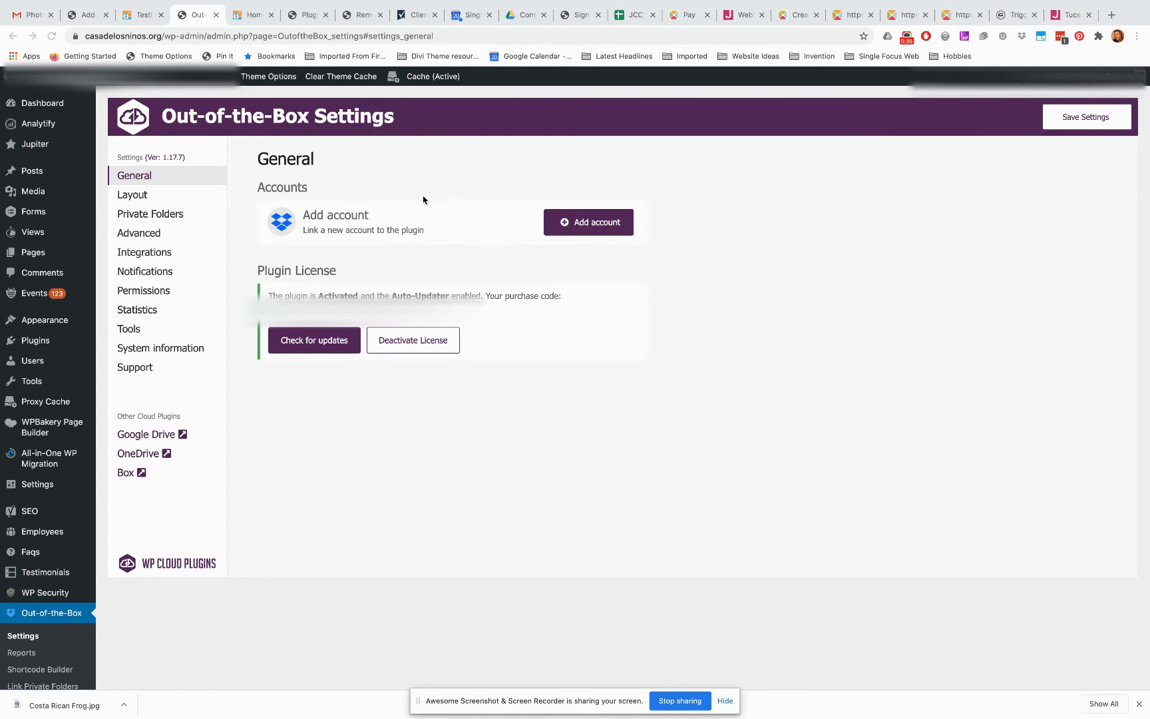
pyautogui.moveTo(53, 621)
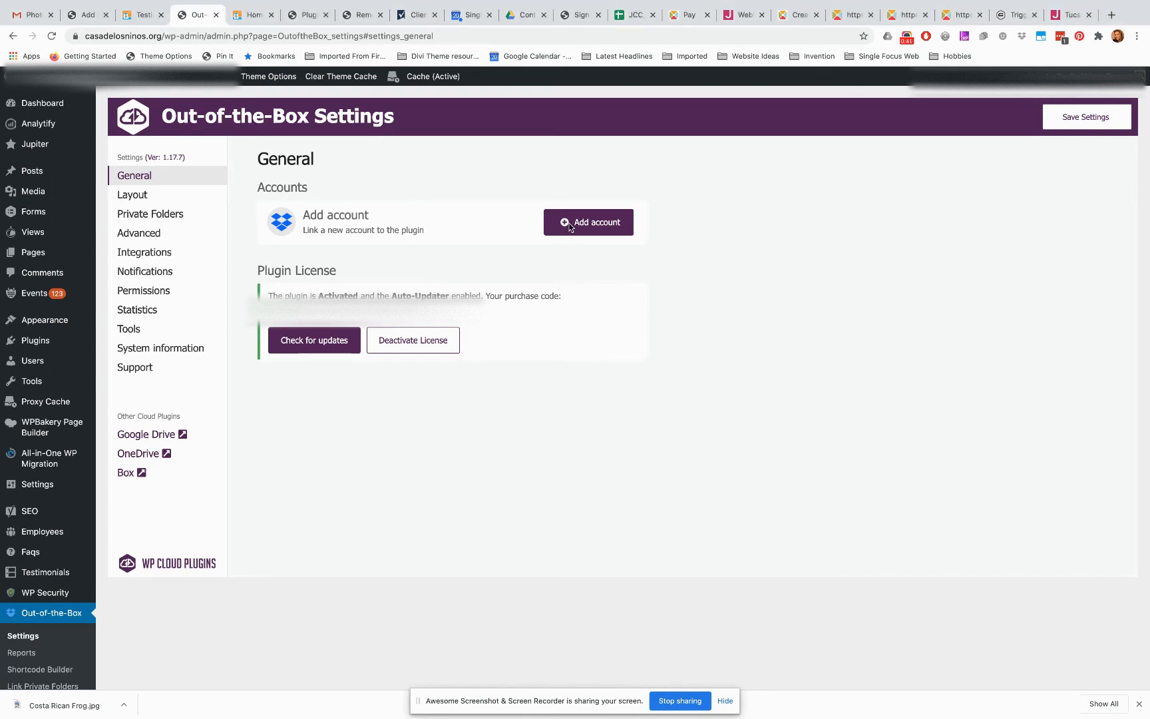
# - Add a Dropbox account and allow Out-of-the-Box access on the Dropbox authorization page
pyautogui.click(588, 221)
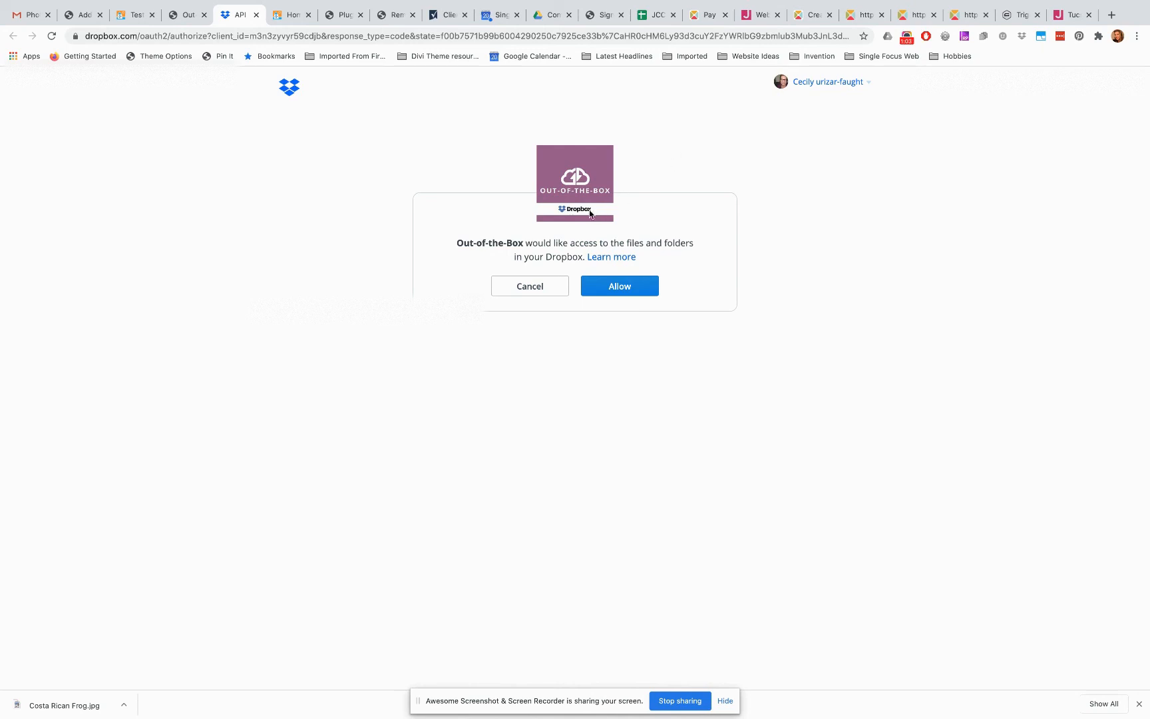
pyautogui.click(621, 286)
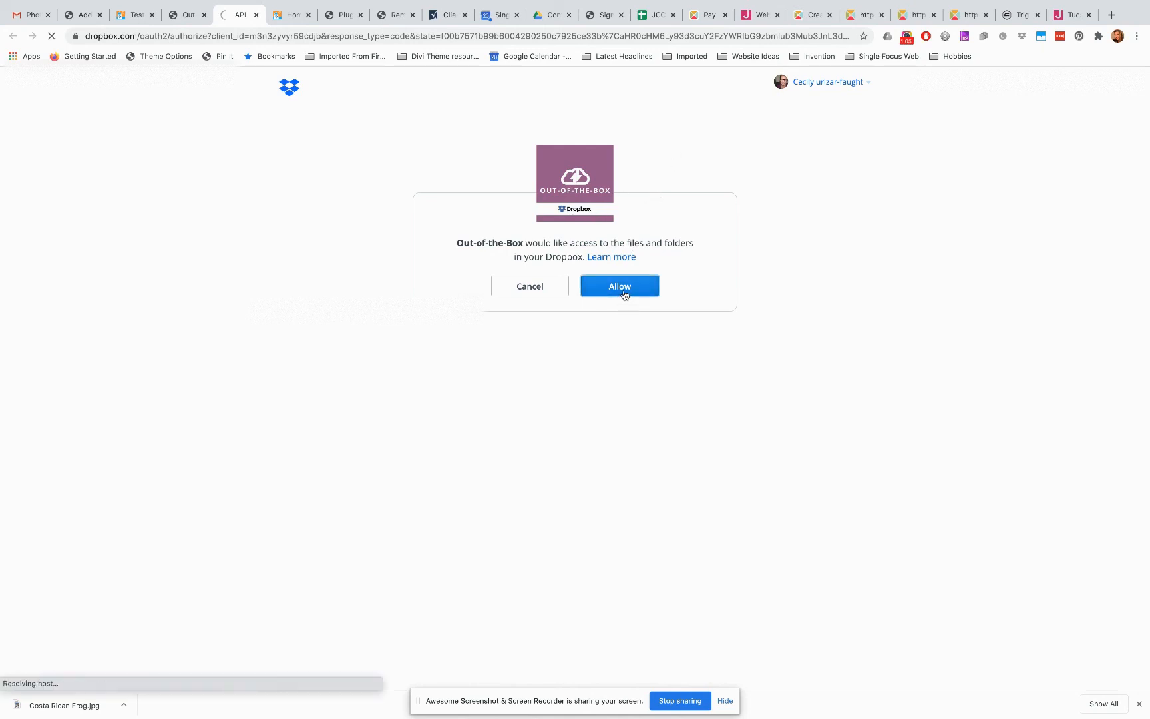
pyautogui.click(620, 287)
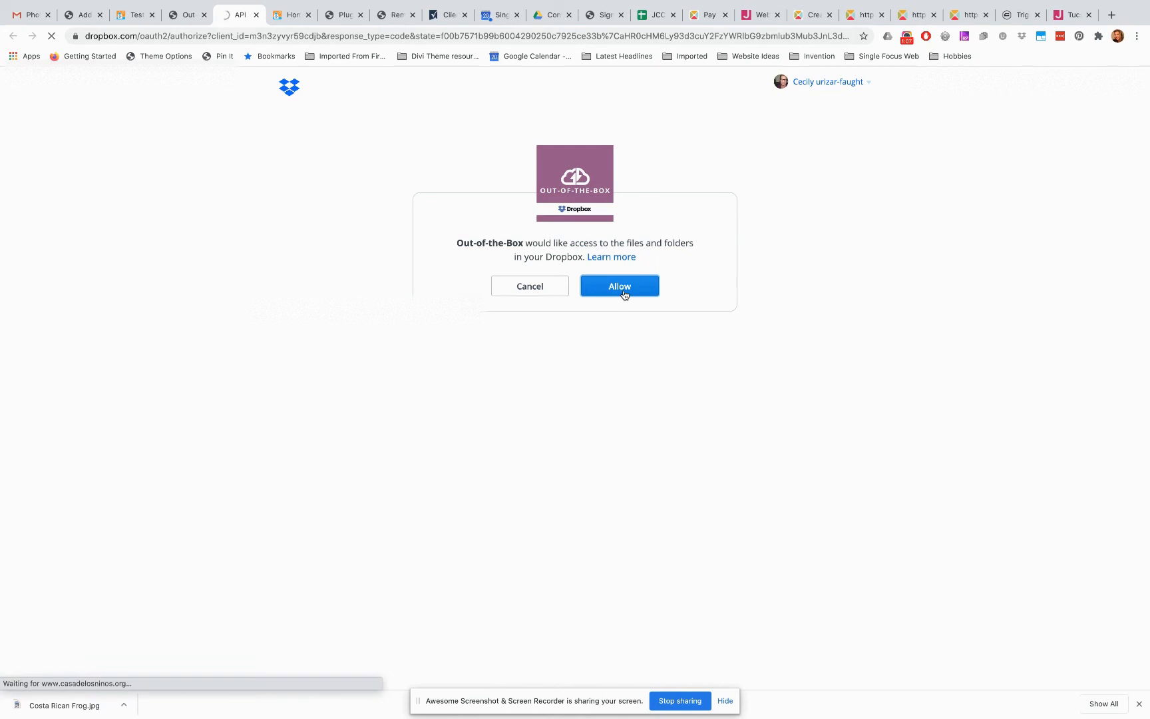
pyautogui.click(620, 286)
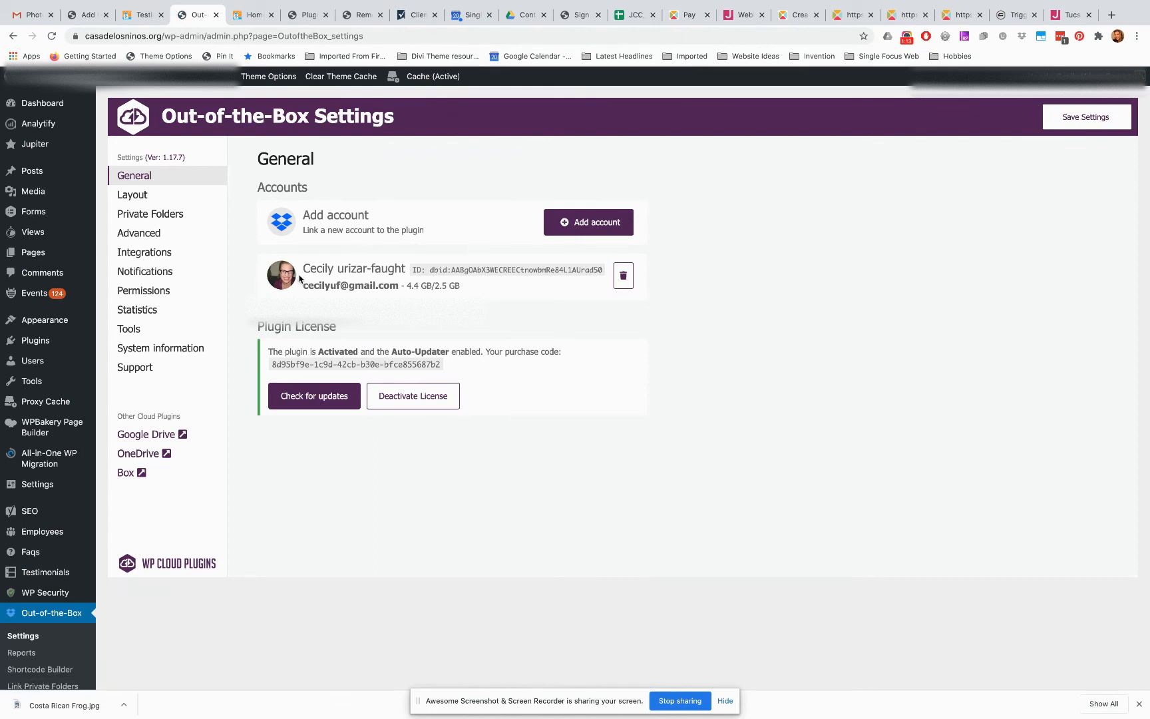
pyautogui.moveTo(379, 293)
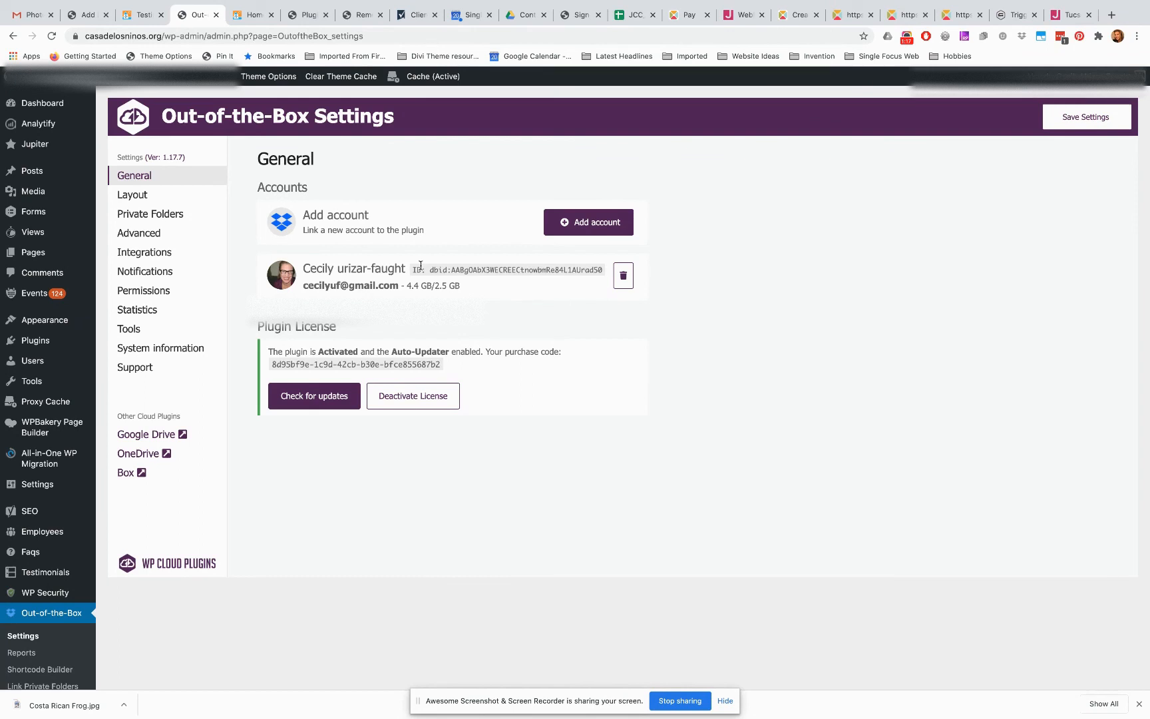
pyautogui.moveTo(175, 492)
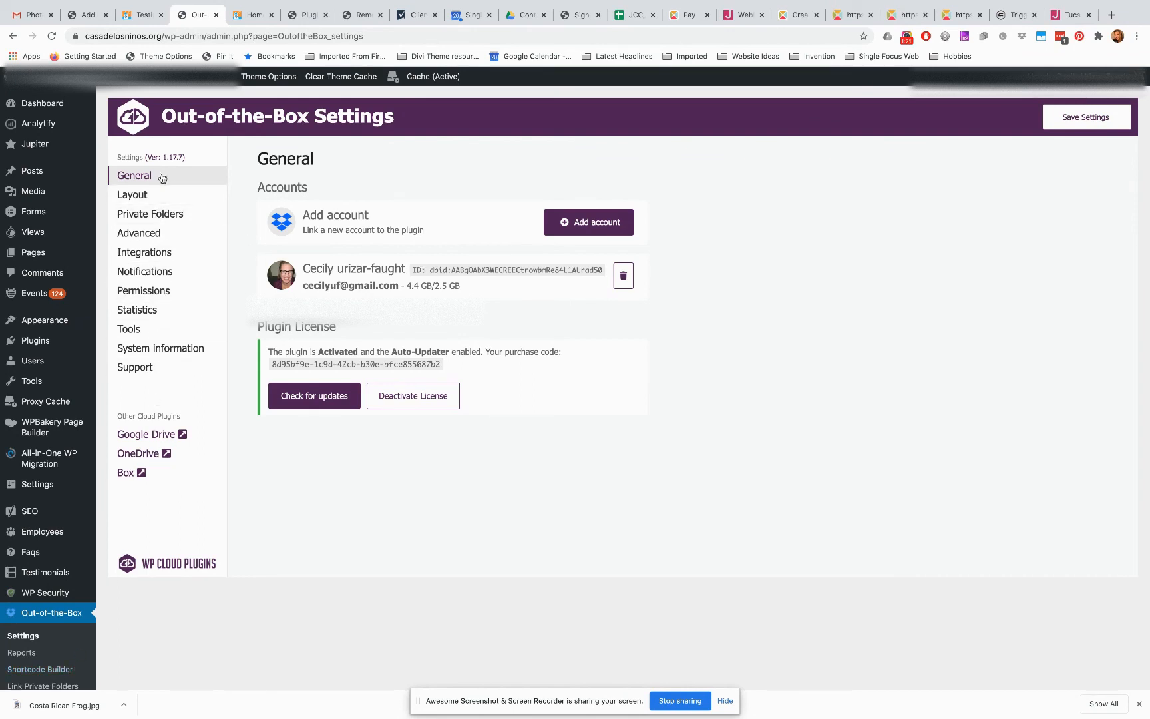
# - Show the Layout settings, expand the Color Palette panel with its Light theme options, then collapse it
pyautogui.click(131, 194)
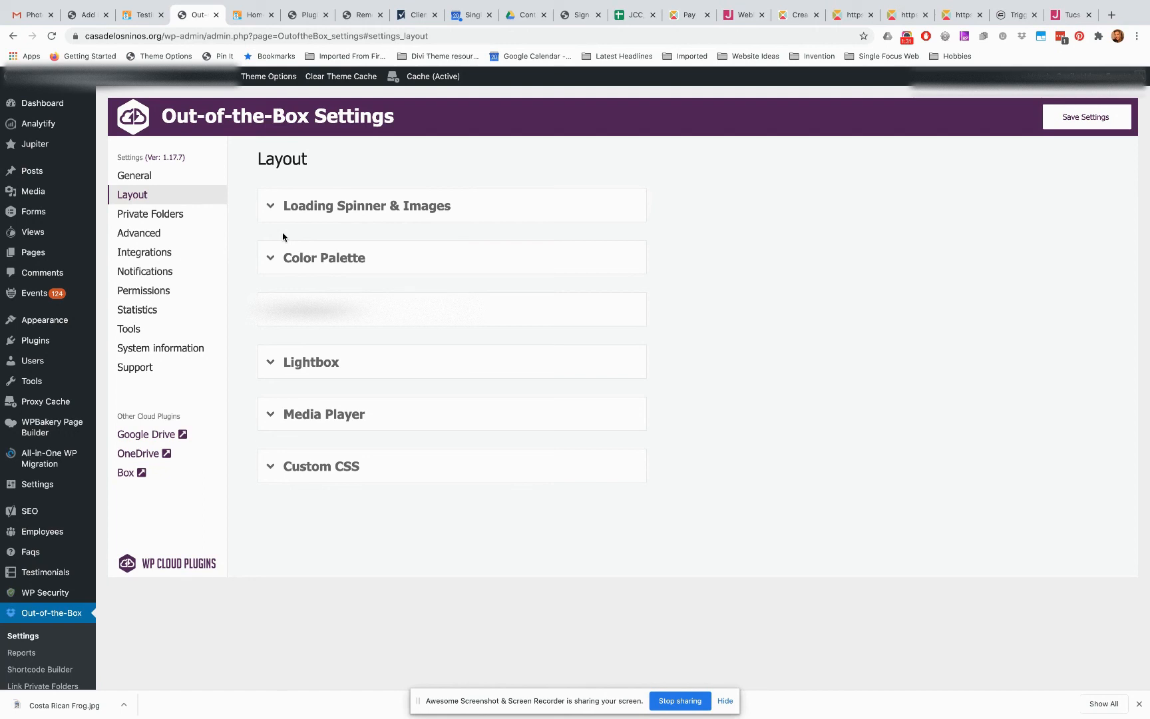
pyautogui.moveTo(326, 242)
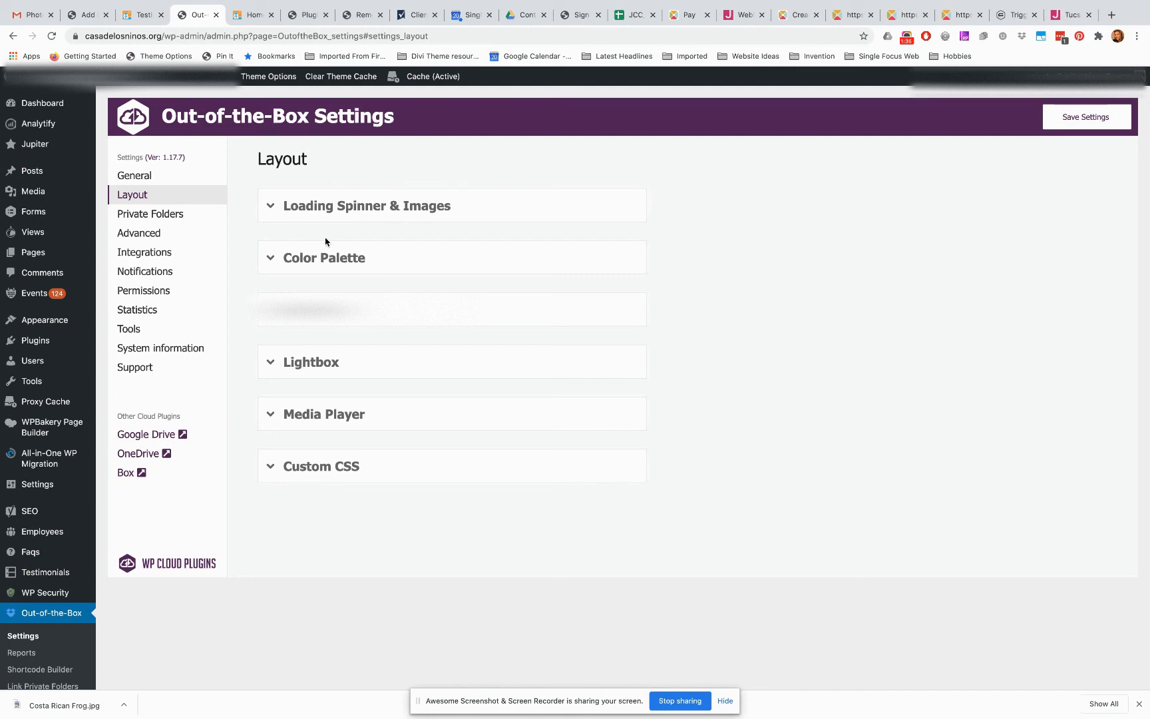
pyautogui.click(324, 258)
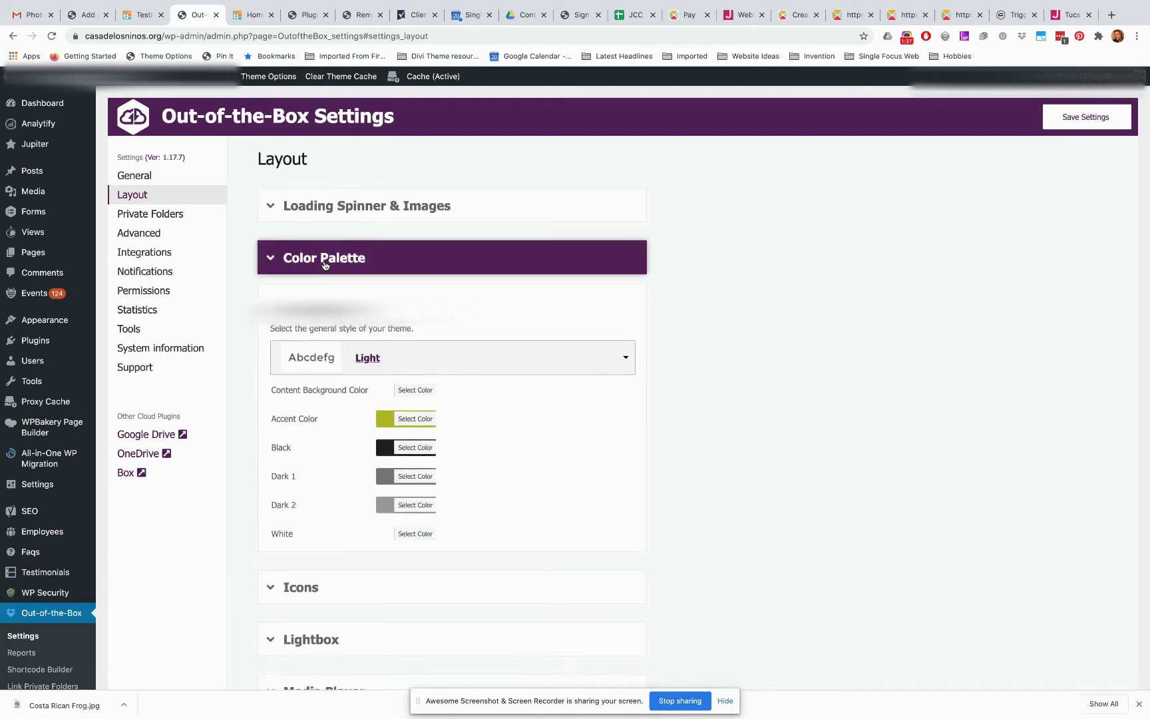
pyautogui.click(324, 258)
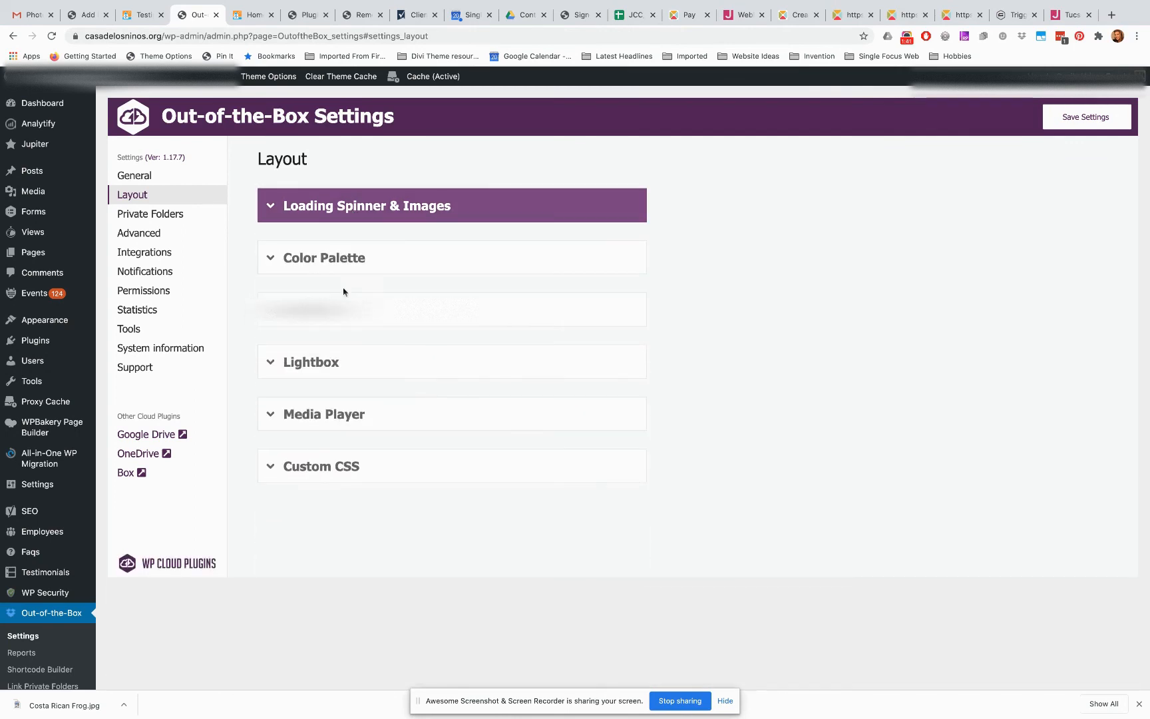
pyautogui.moveTo(364, 247)
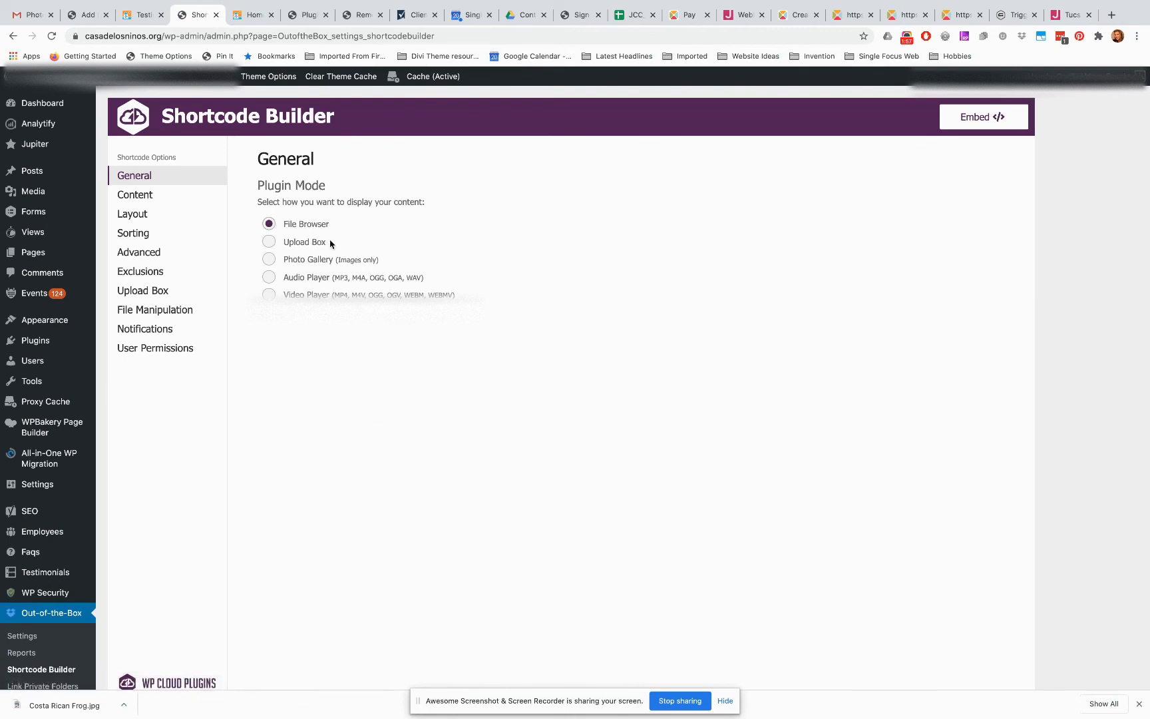
pyautogui.moveTo(230, 273)
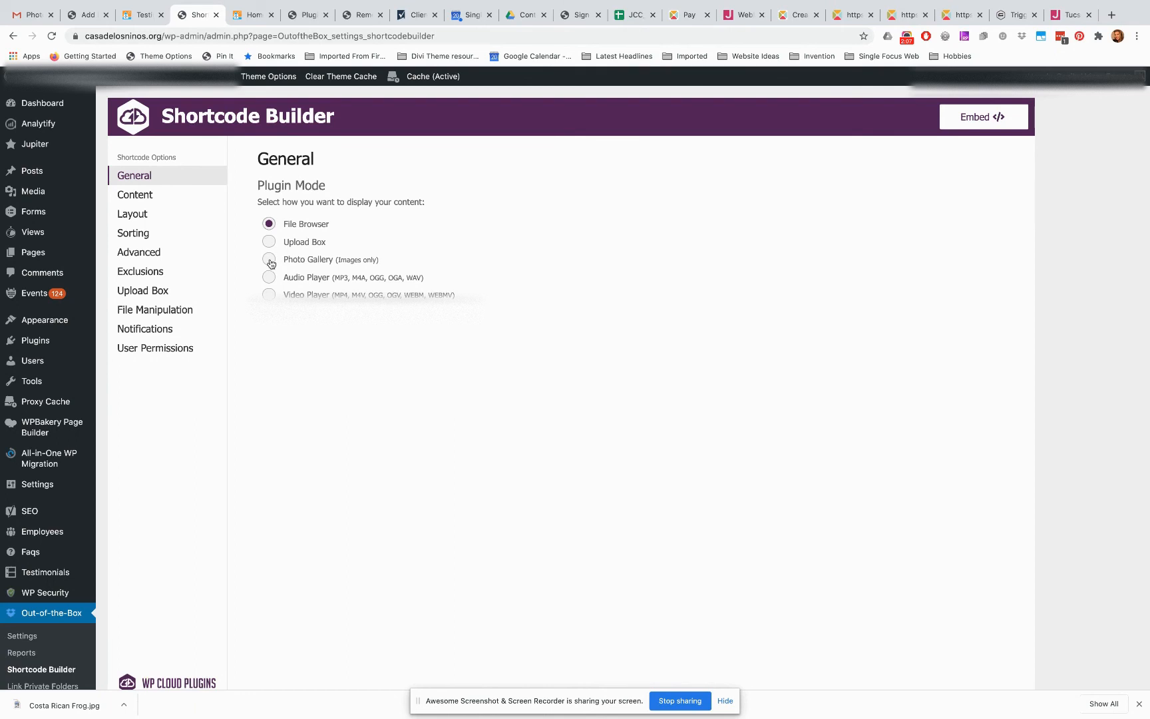
# - Choose Photo Gallery as the plugin mode in the Shortcode Builder
pyautogui.click(269, 260)
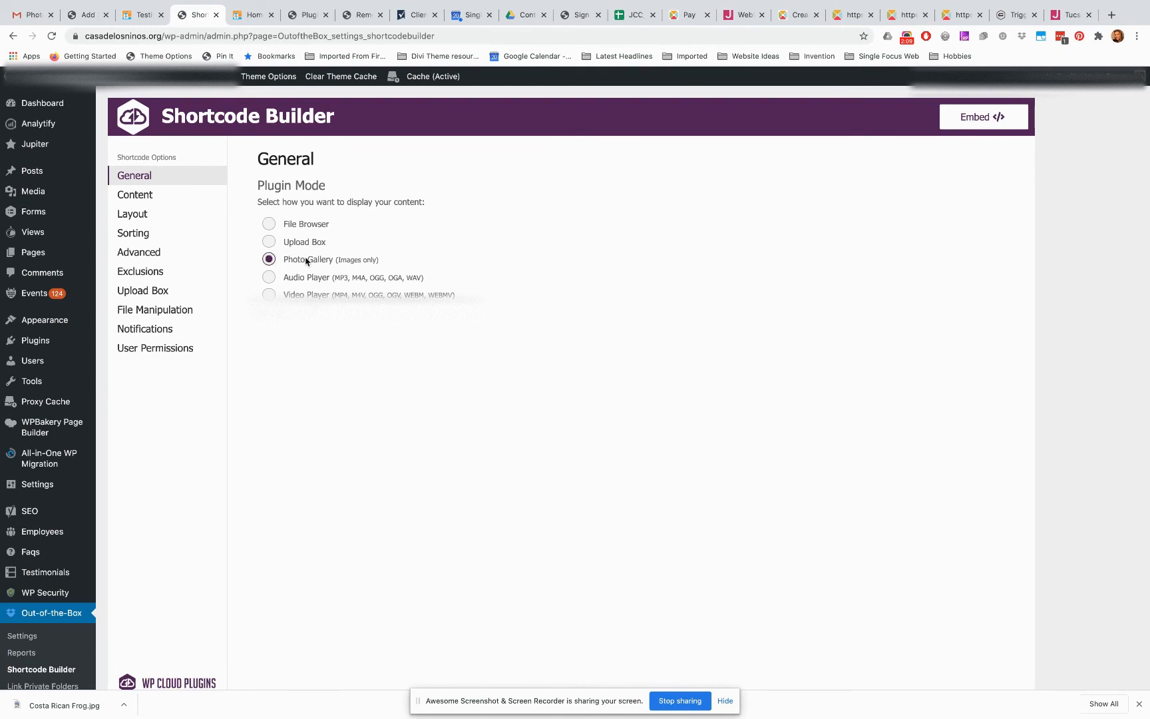
pyautogui.click(135, 194)
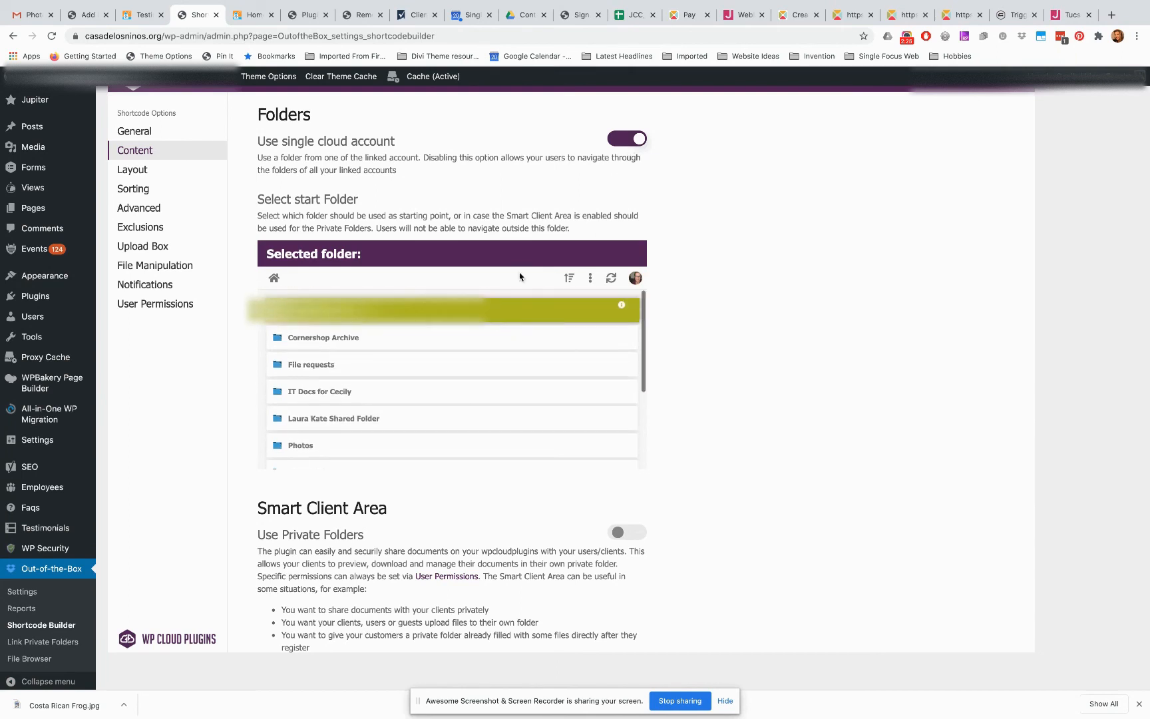
# - Select Photos > Sample Album as the gallery's start folder and move on to its layout options
pyautogui.scroll(-3)
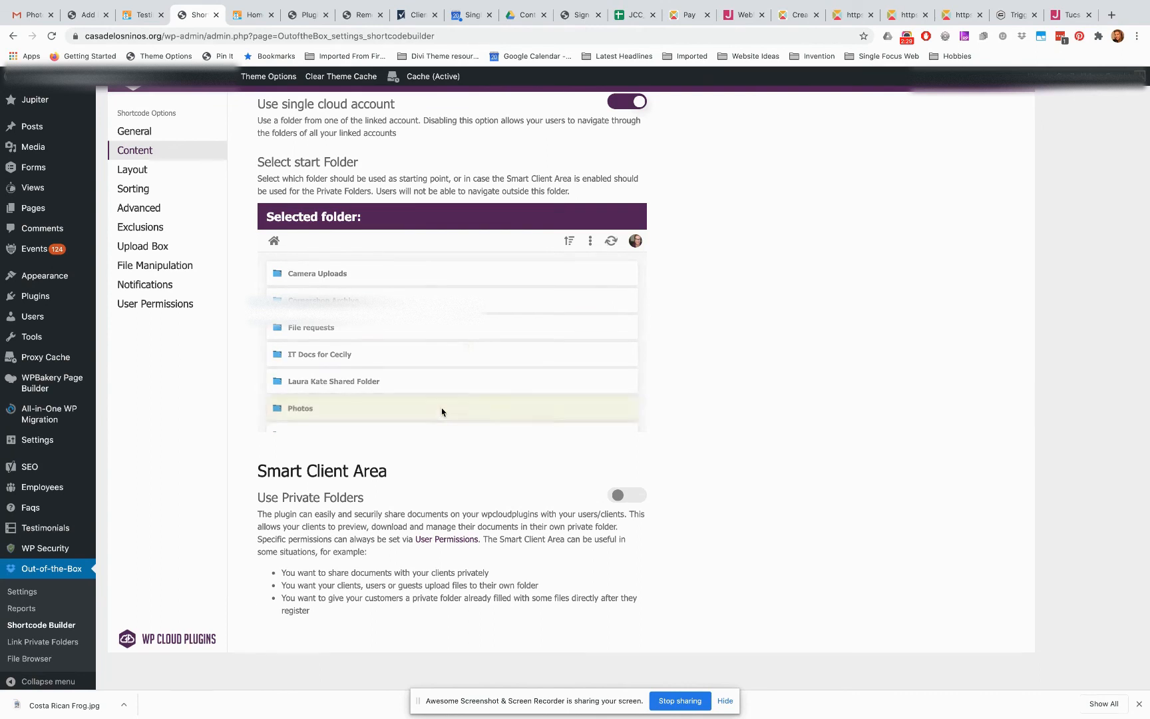
pyautogui.click(301, 408)
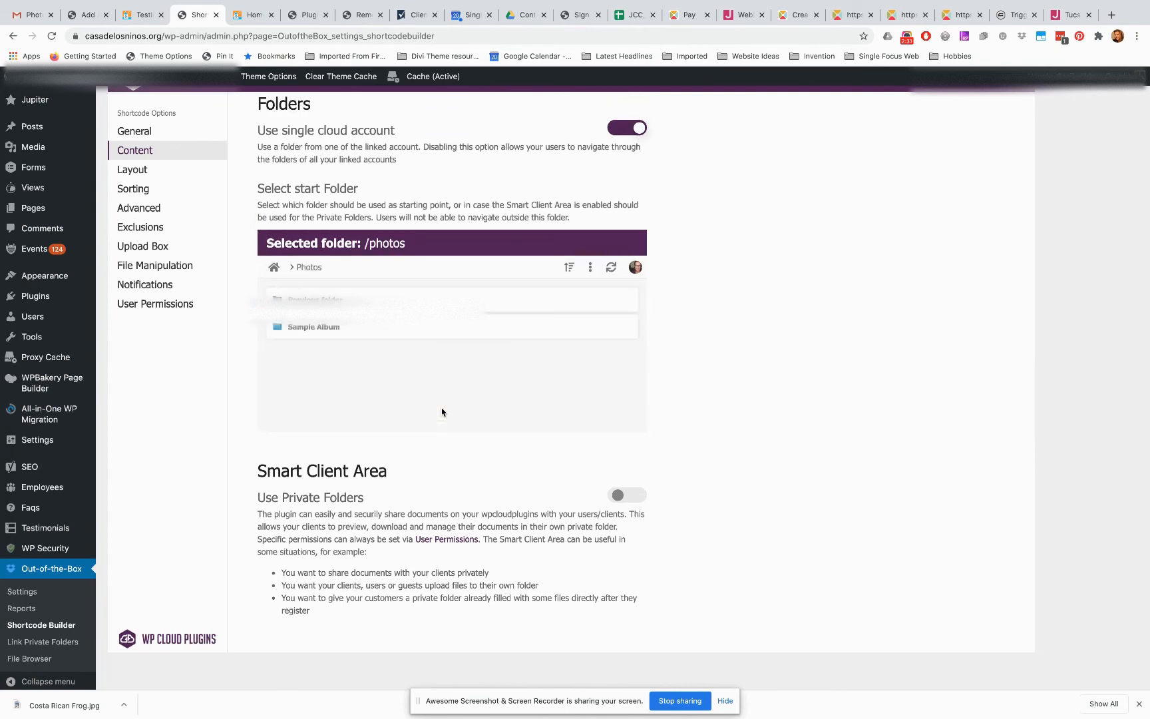
pyautogui.click(611, 266)
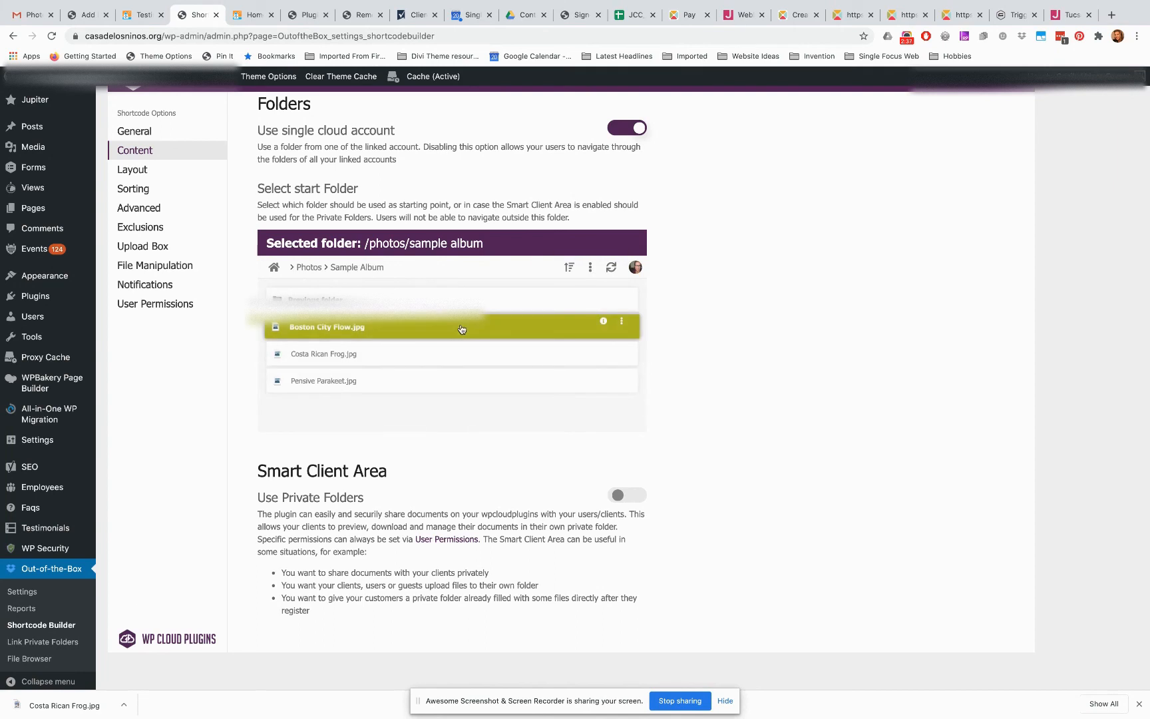
pyautogui.moveTo(348, 271)
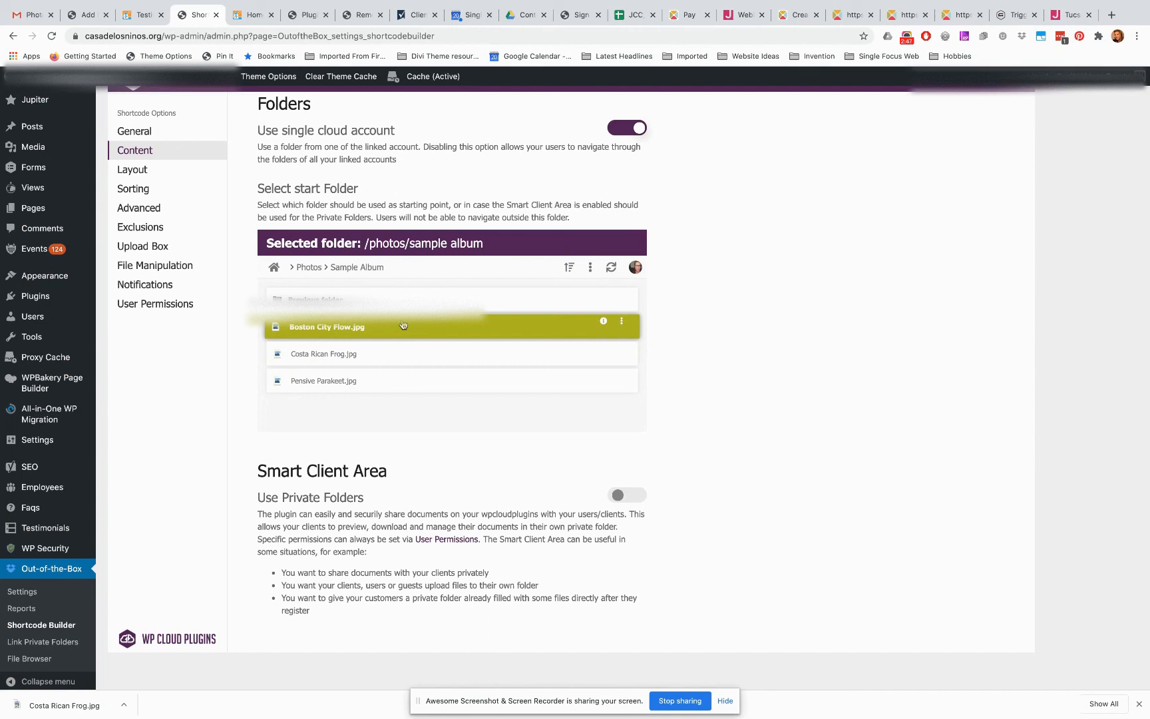
pyautogui.moveTo(418, 332)
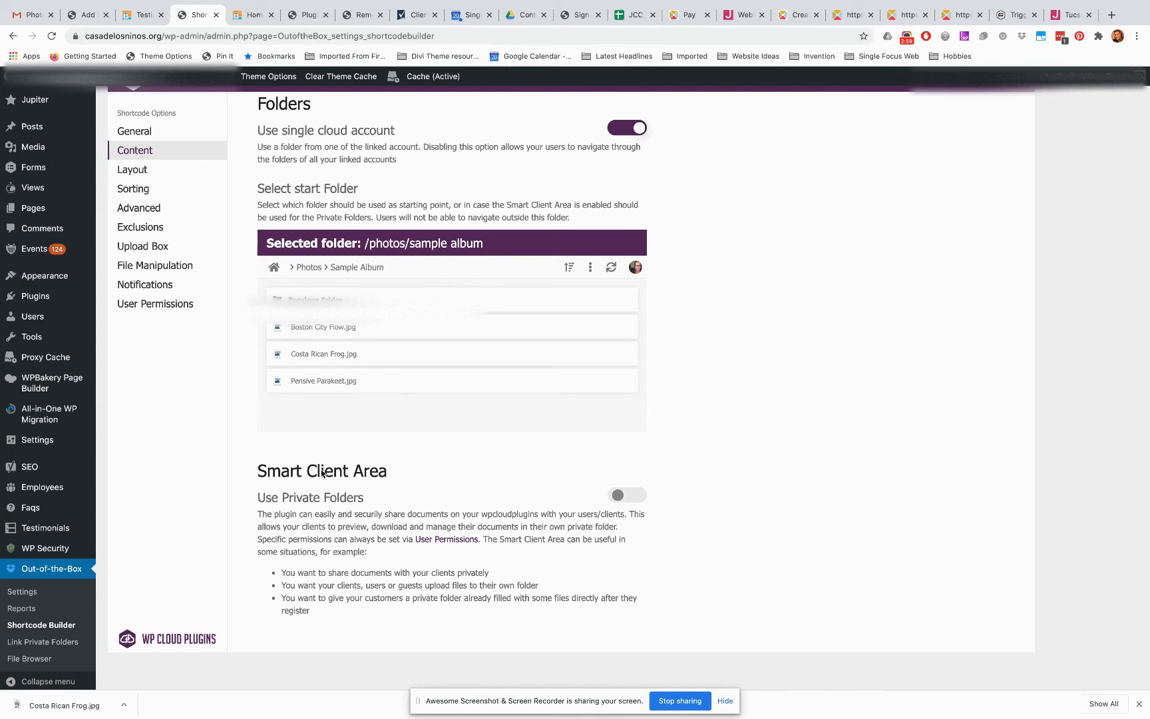
pyautogui.moveTo(307, 323)
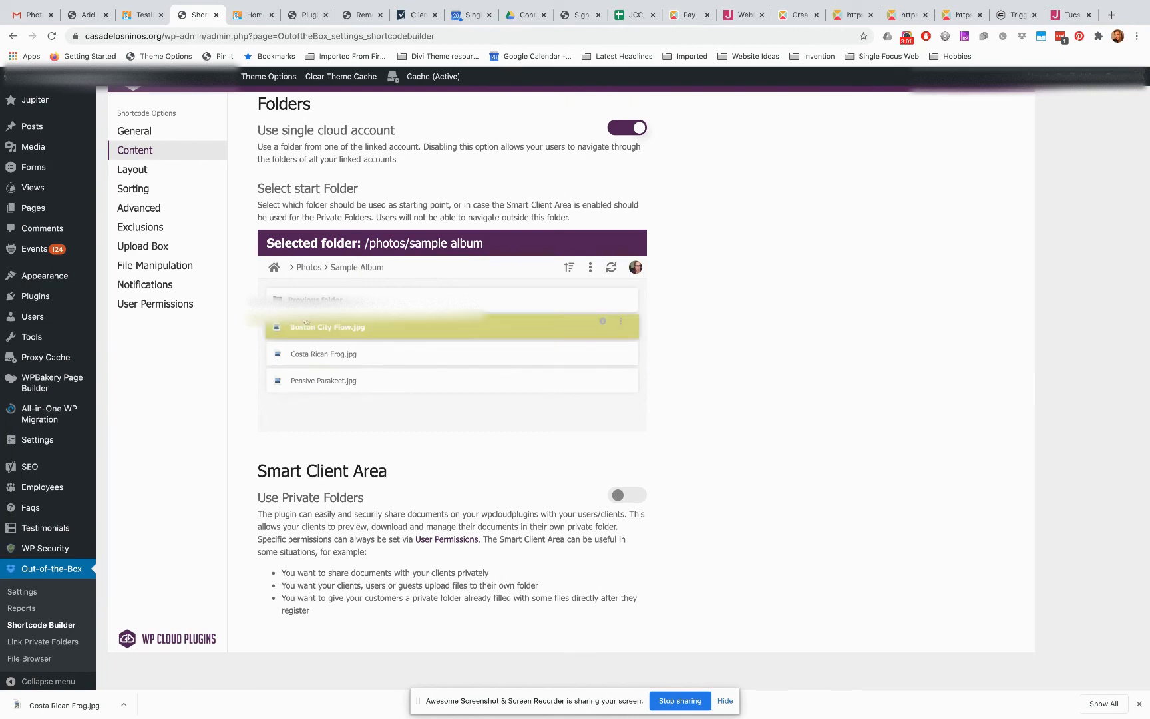
pyautogui.moveTo(282, 258)
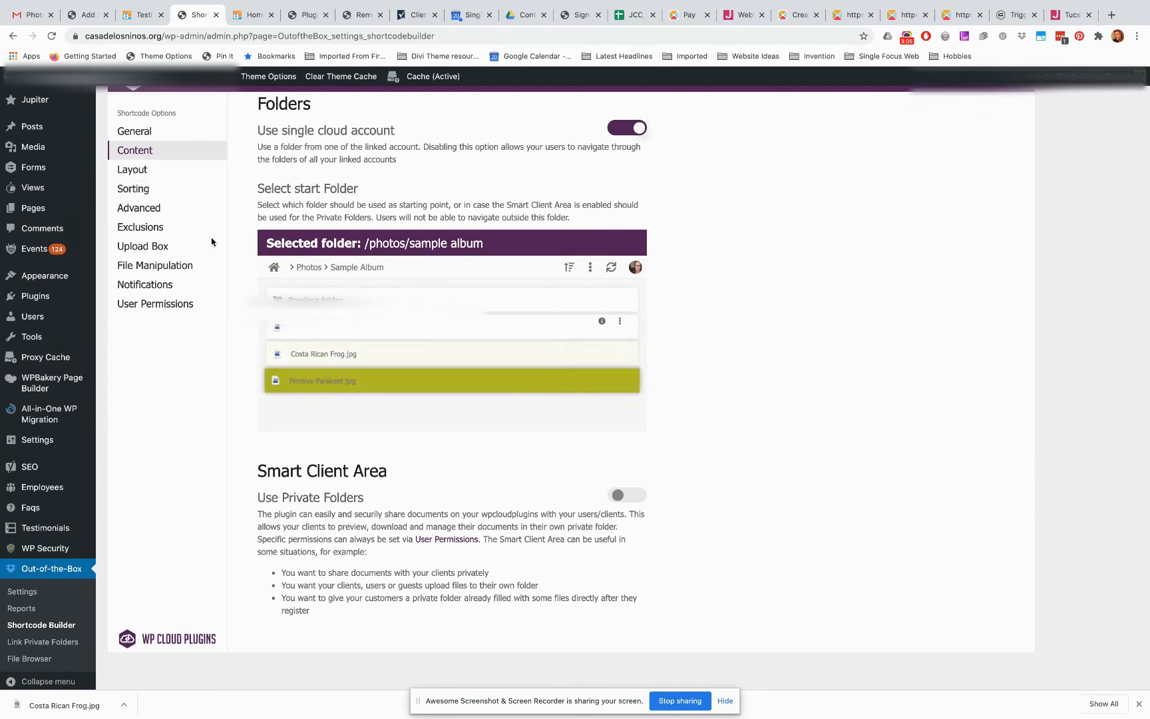
pyautogui.click(133, 169)
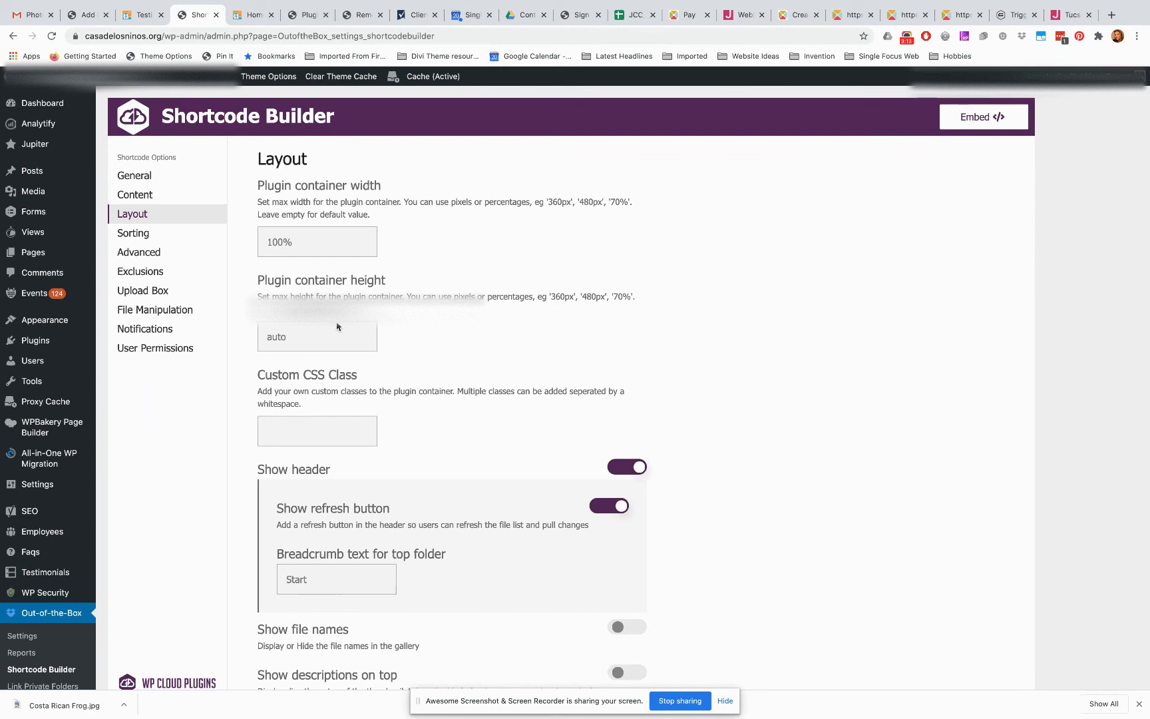
pyautogui.scroll(-3)
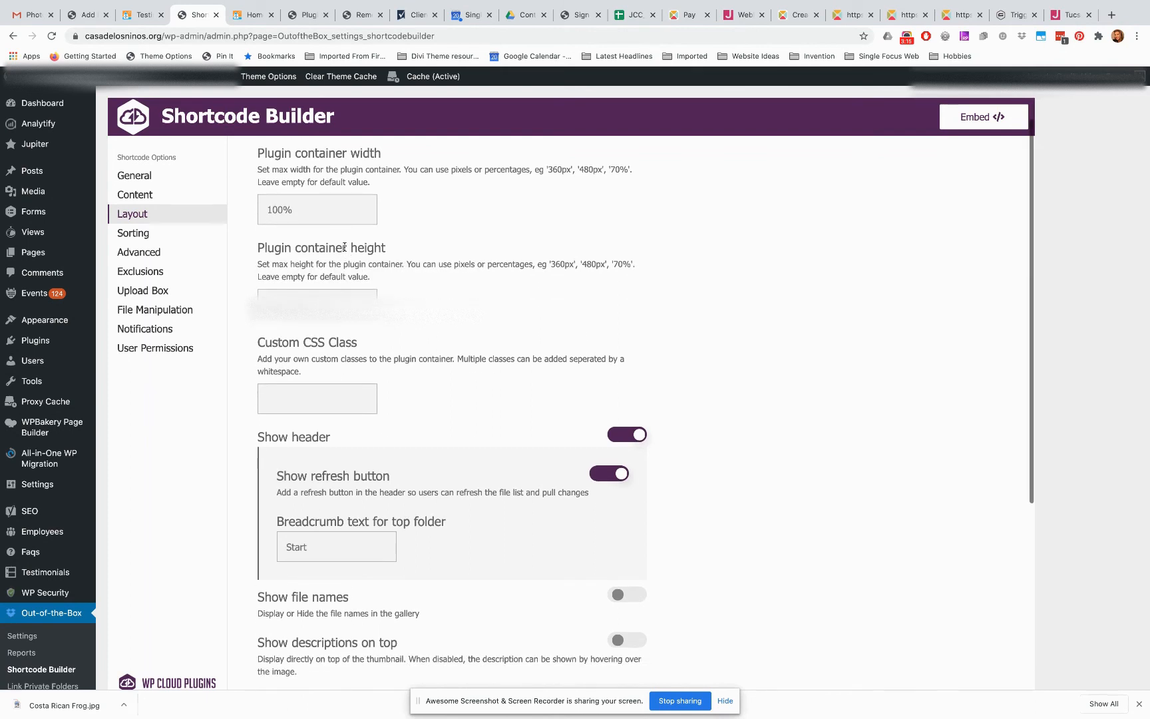
pyautogui.scroll(-3)
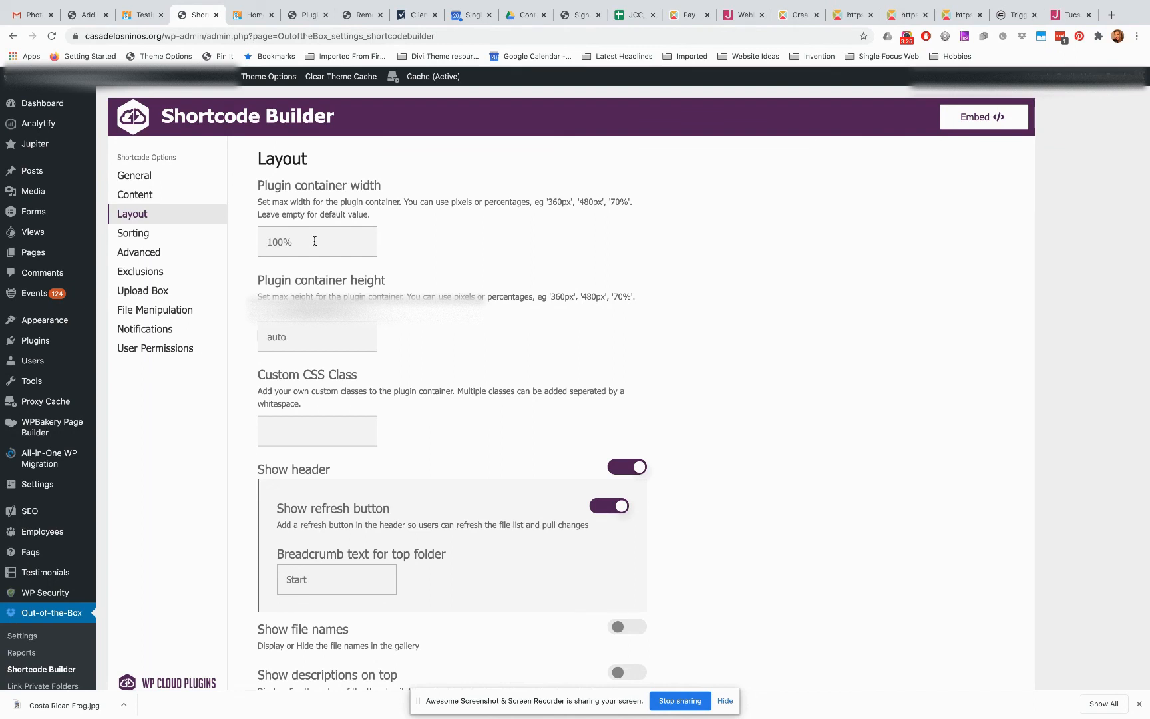
pyautogui.scroll(-3)
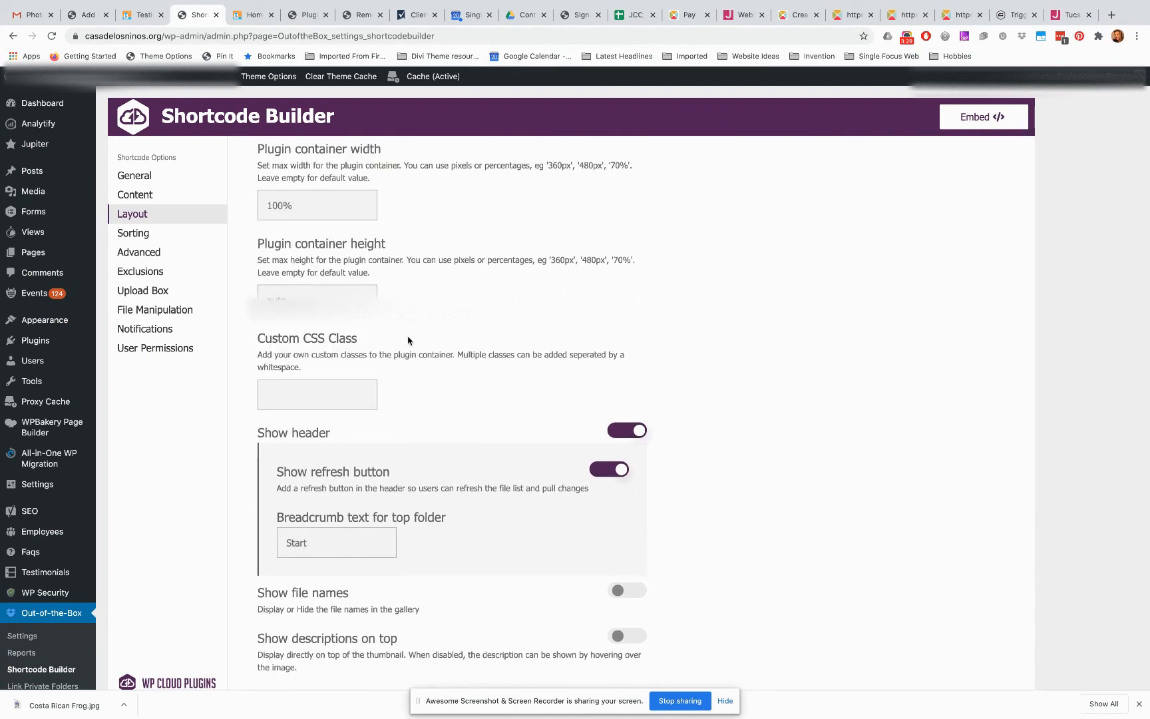
pyautogui.scroll(-3)
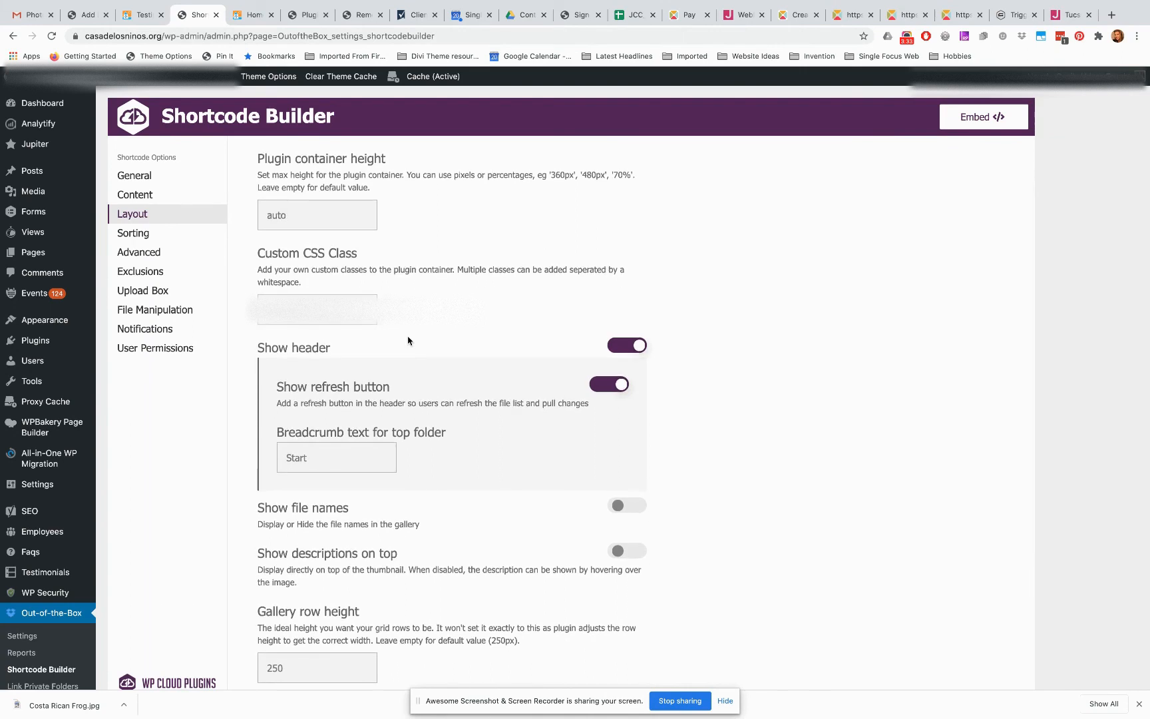
pyautogui.scroll(-3)
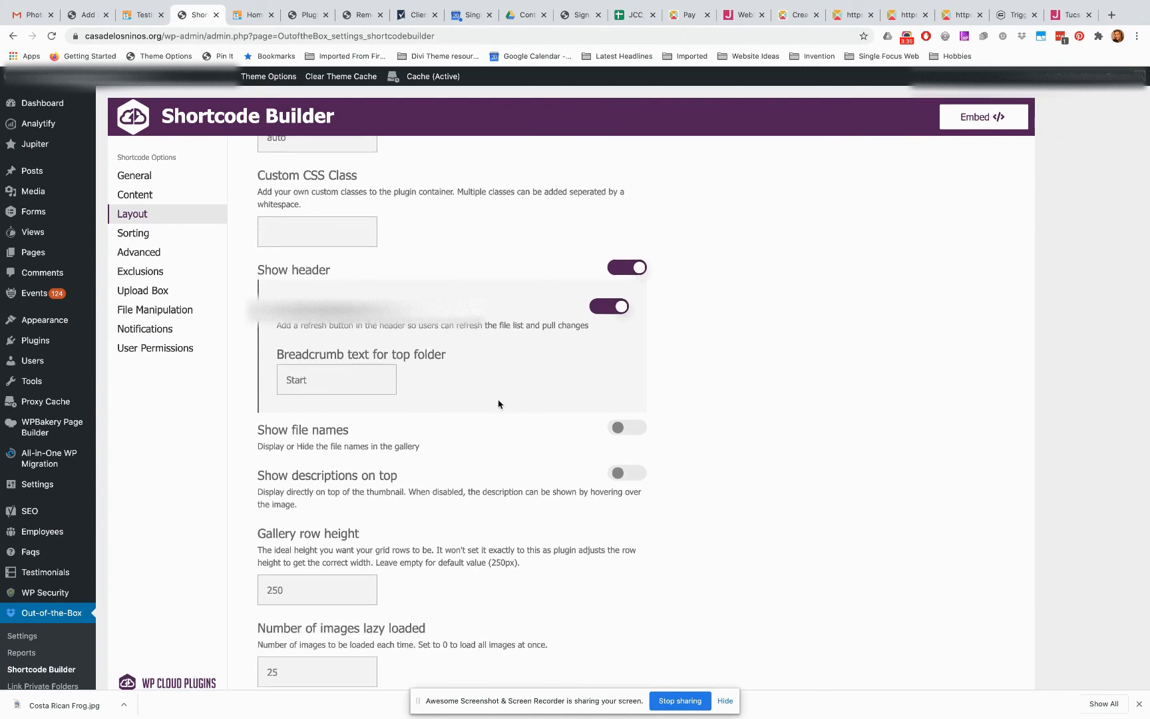
pyautogui.scroll(-3)
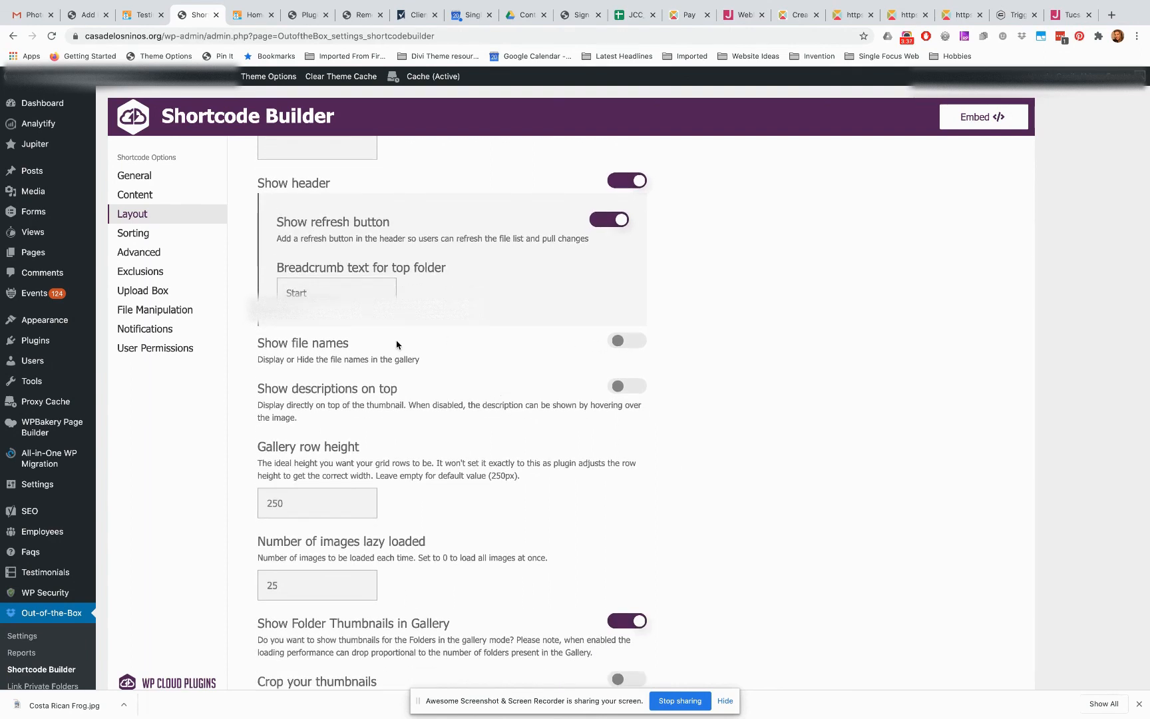
pyautogui.moveTo(457, 392)
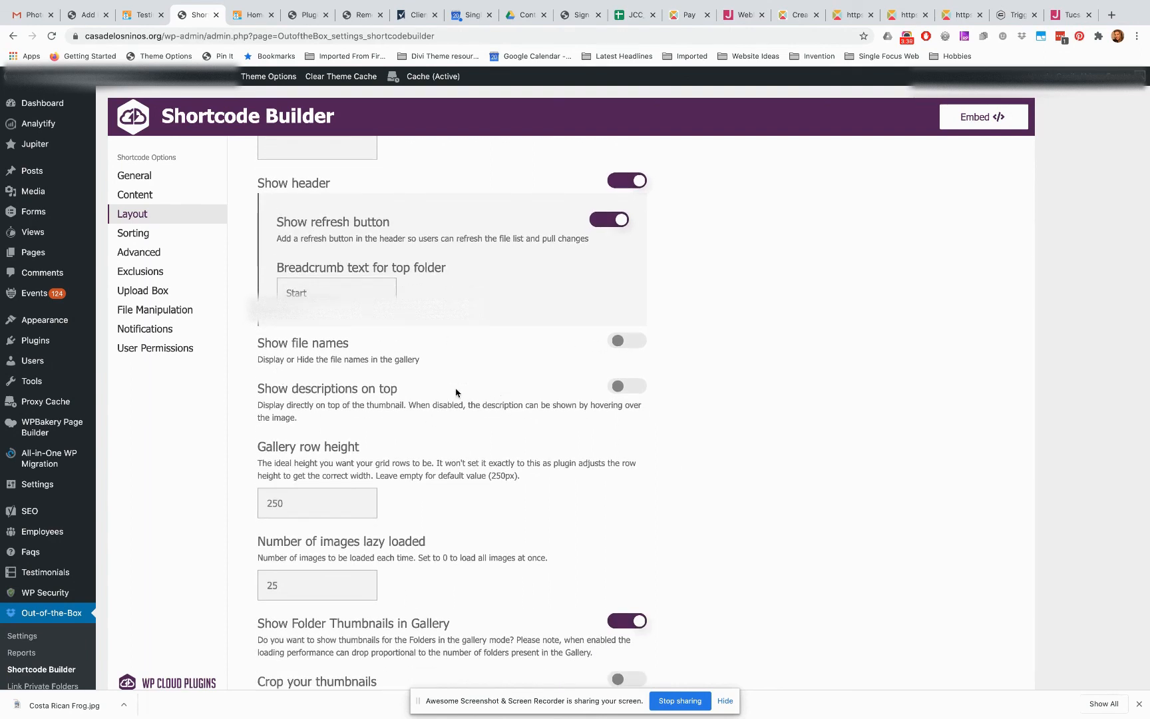
pyautogui.moveTo(482, 400)
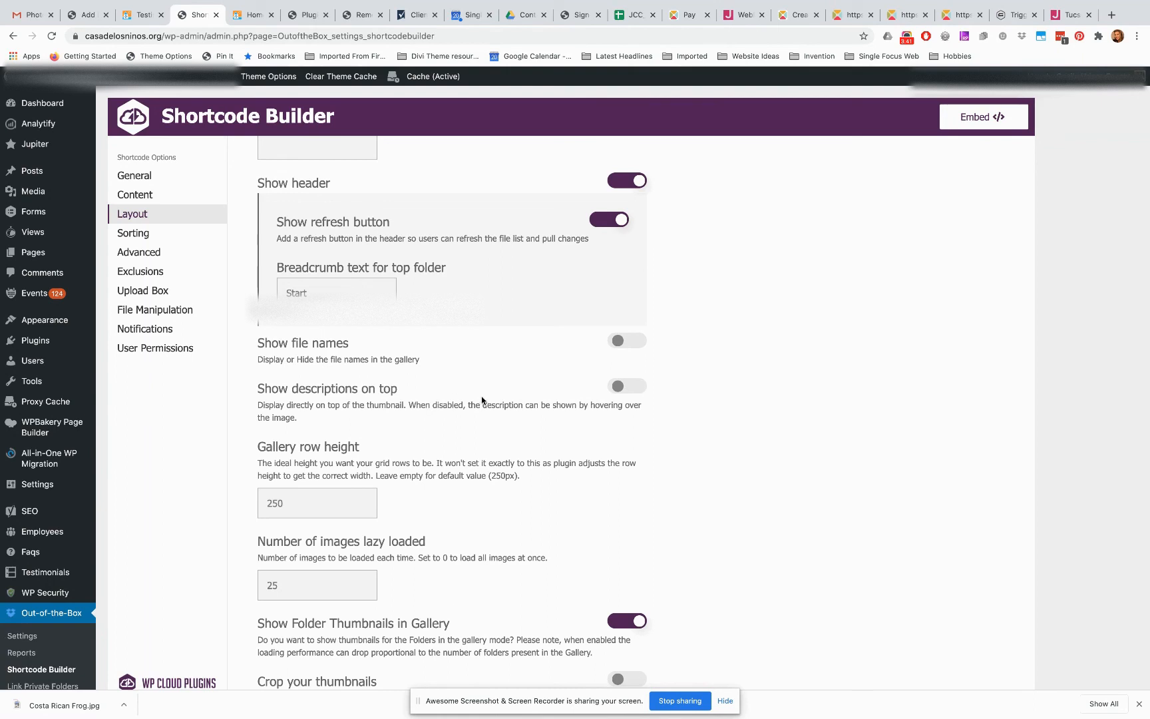
pyautogui.scroll(-3)
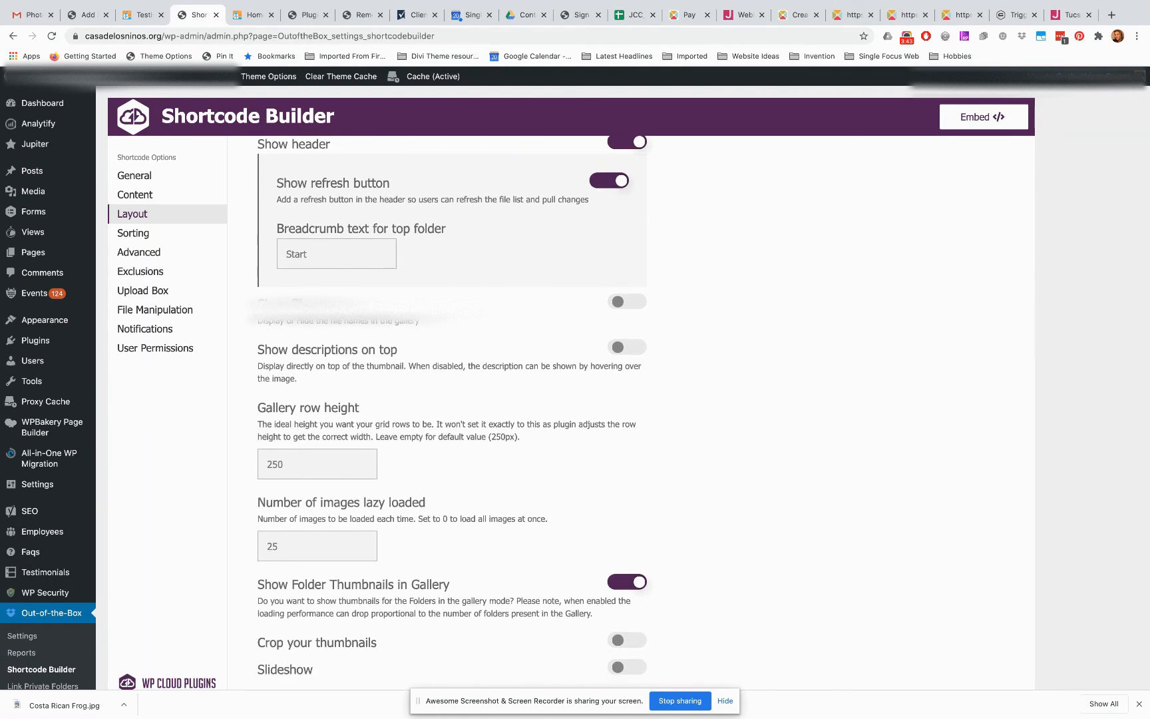
pyautogui.scroll(-3)
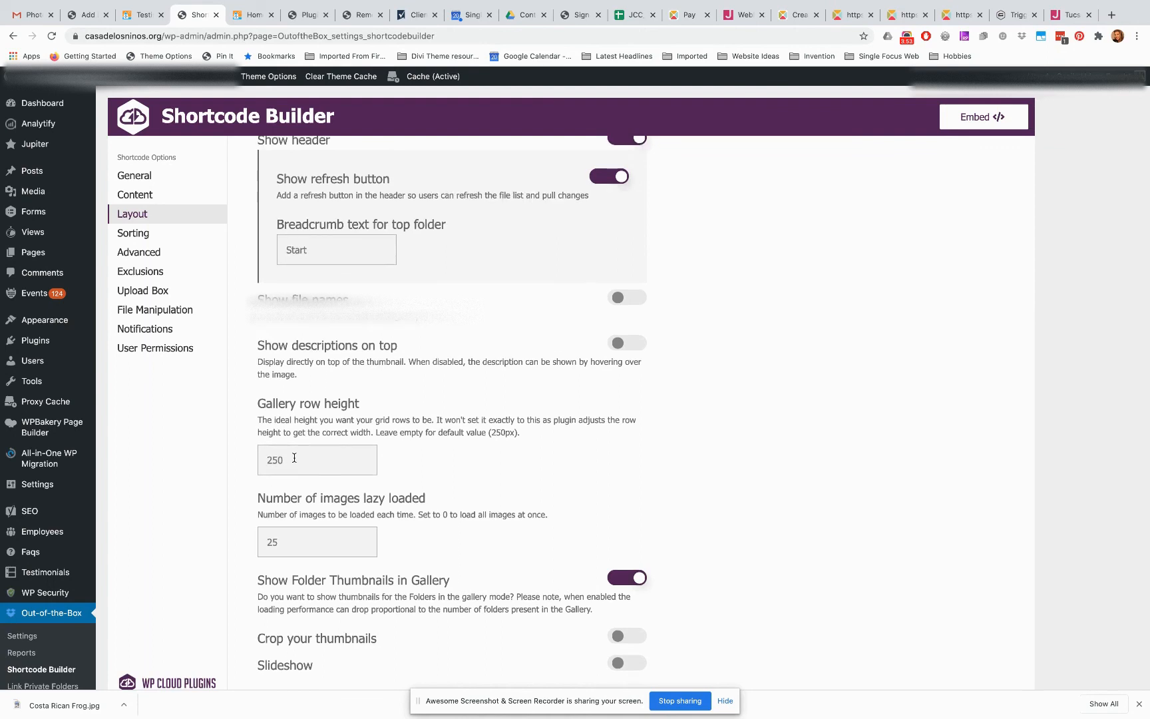
pyautogui.moveTo(479, 656)
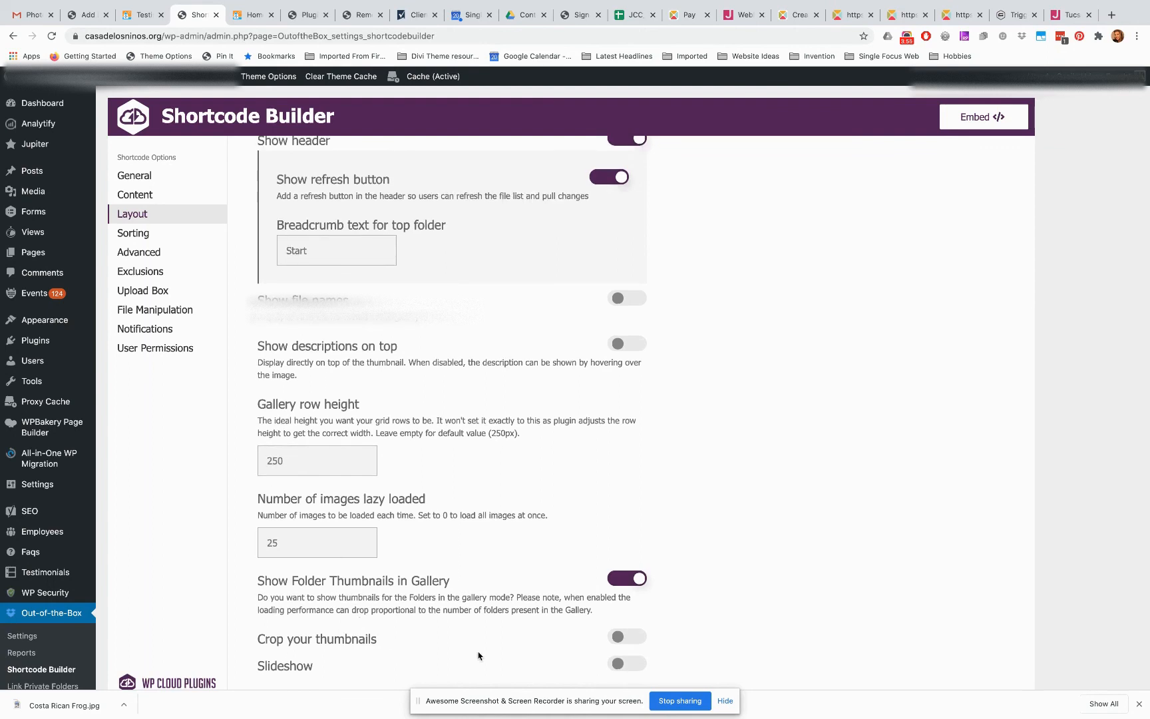
pyautogui.moveTo(383, 331)
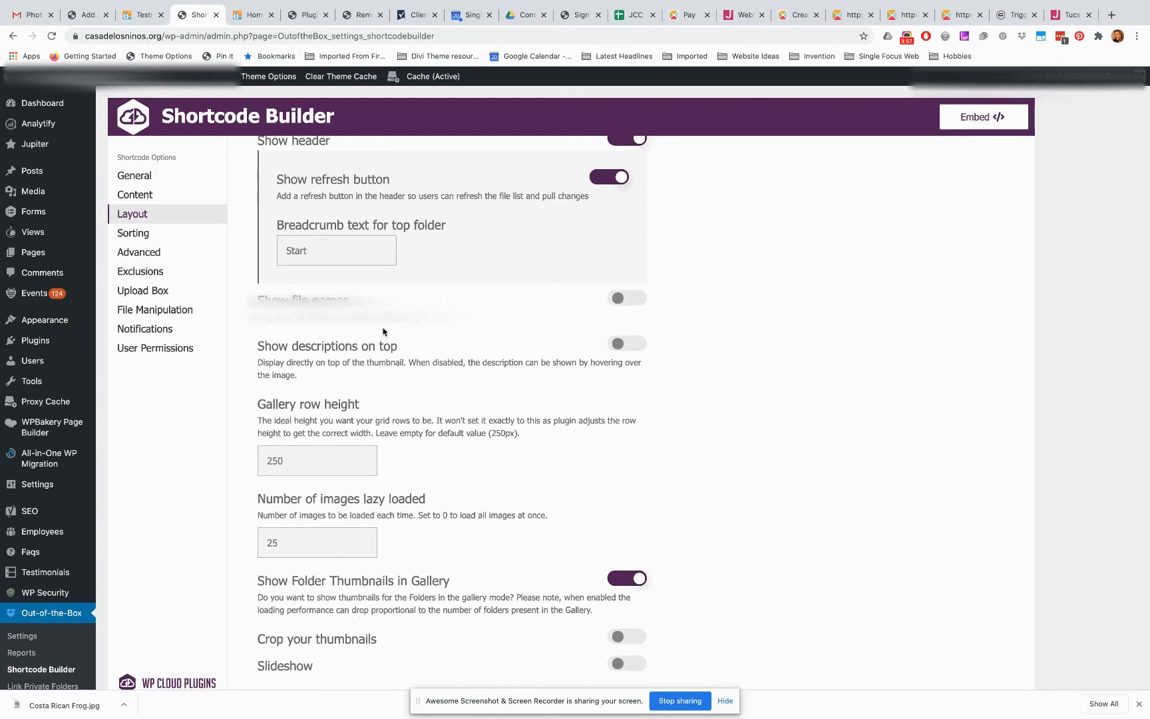
# - Show the Sorting options, leaving Name as the sort field
pyautogui.click(133, 233)
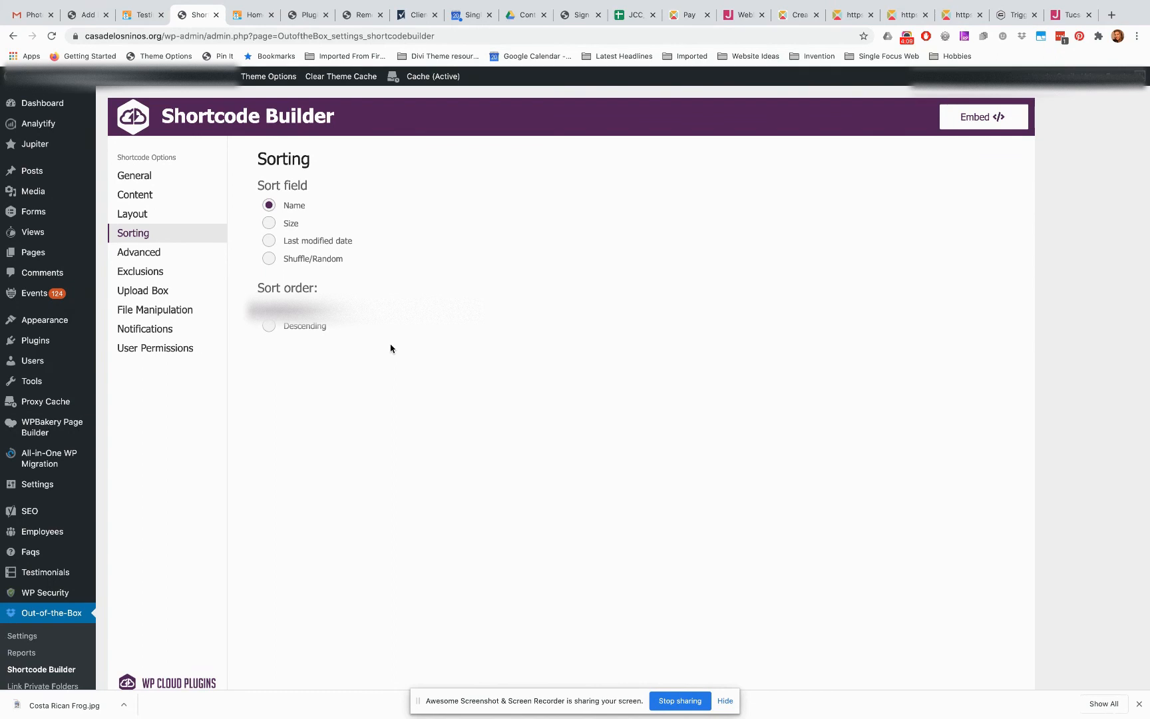
pyautogui.moveTo(307, 270)
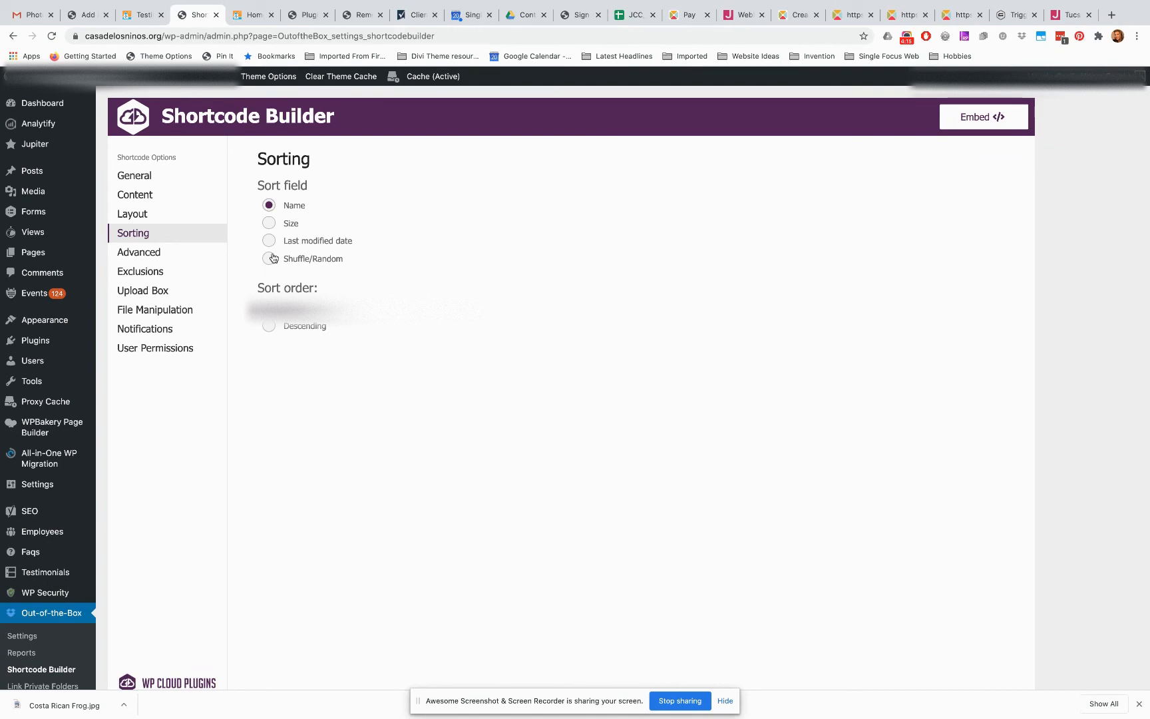
pyautogui.moveTo(160, 239)
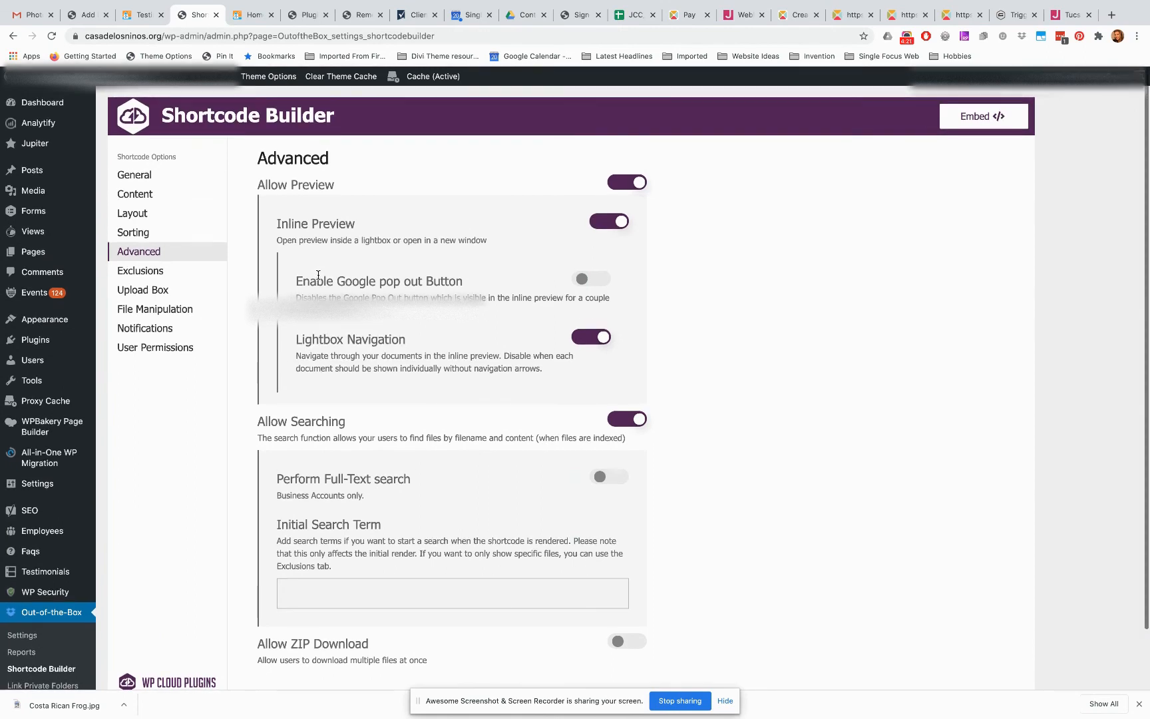
# - Show the Exclusions options and select the 'Only show the following files or folders' field
pyautogui.scroll(-3)
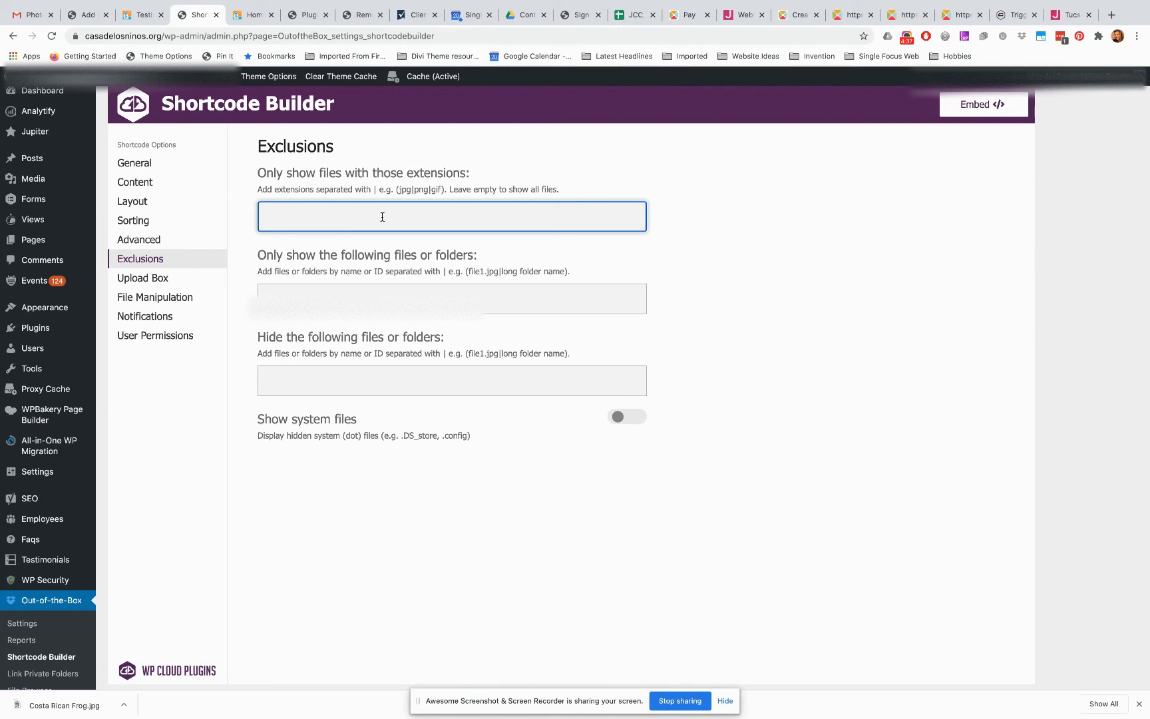
pyautogui.click(453, 298)
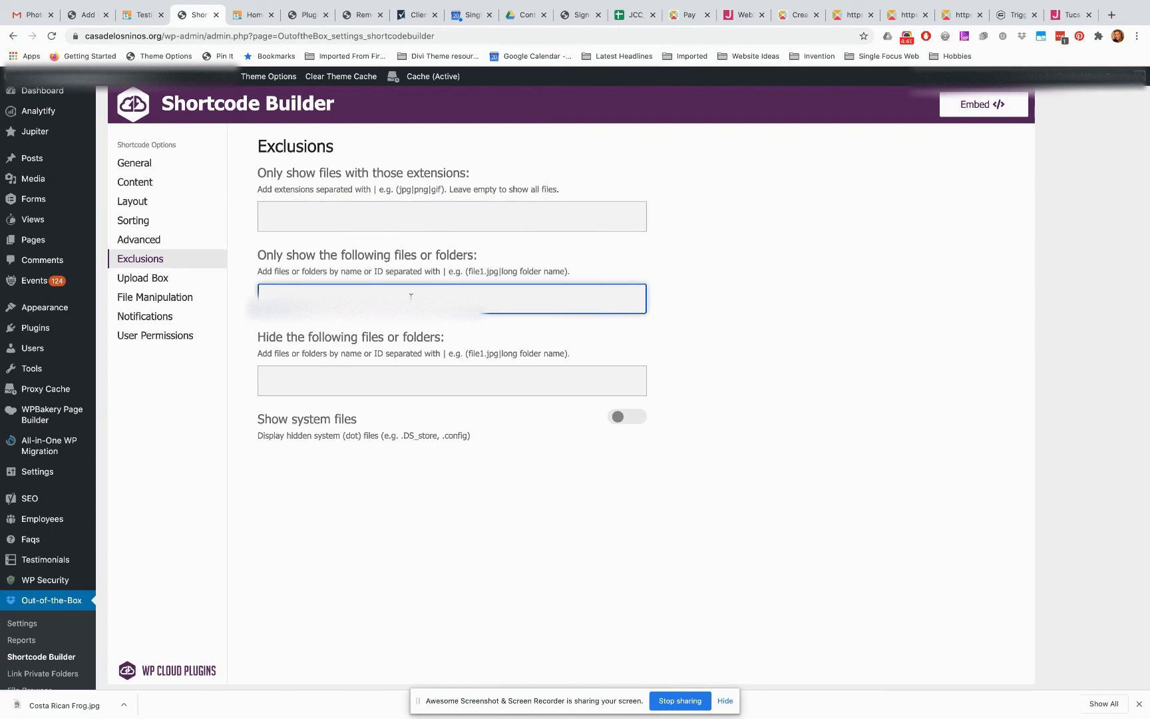
pyautogui.moveTo(438, 379)
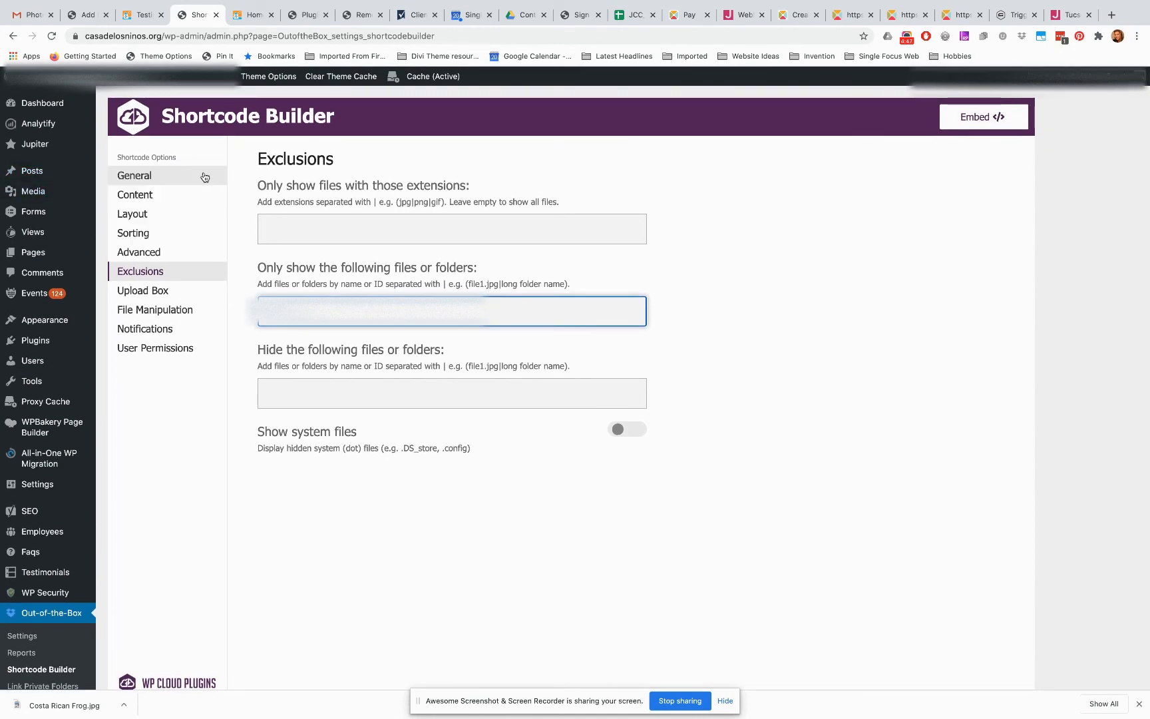
# - Return to General and embed to generate the gallery shortcode for /photos/sample album
pyautogui.click(135, 175)
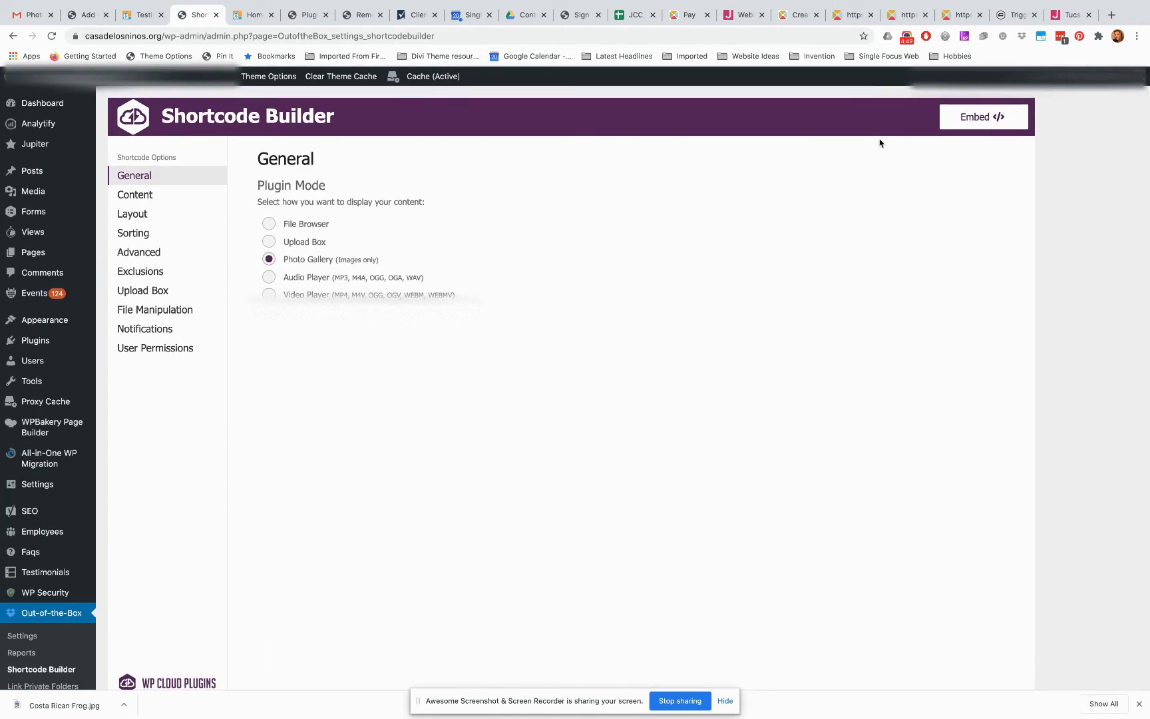
pyautogui.click(983, 117)
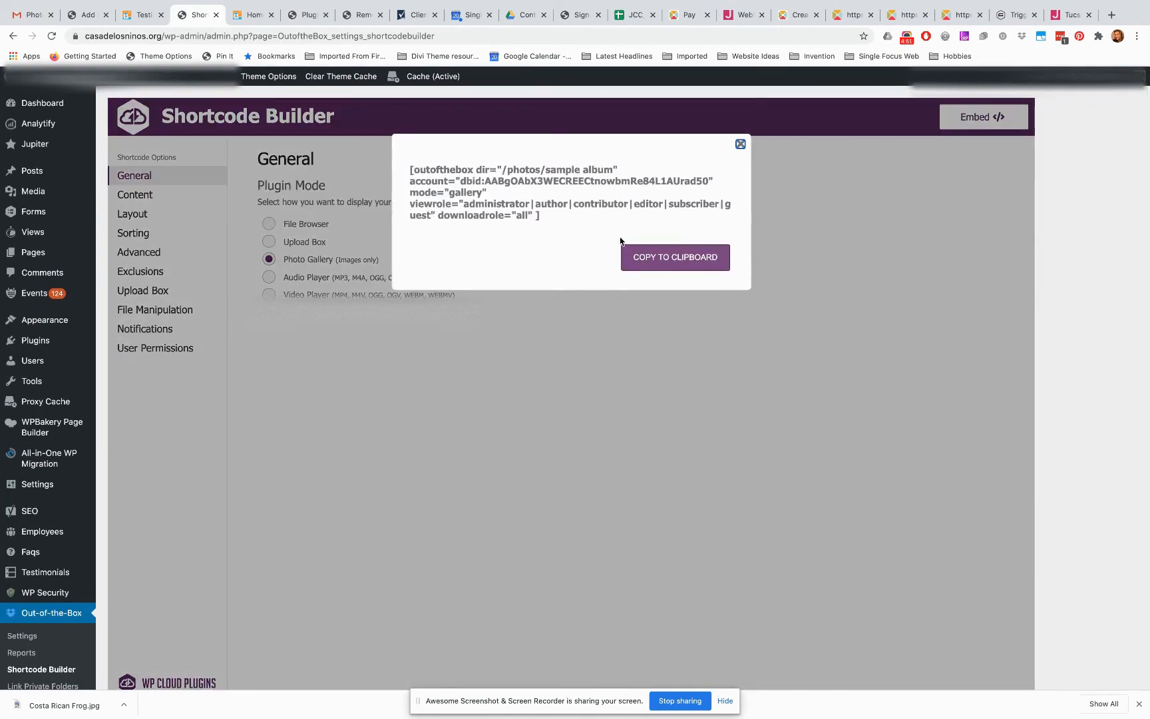
pyautogui.moveTo(631, 253)
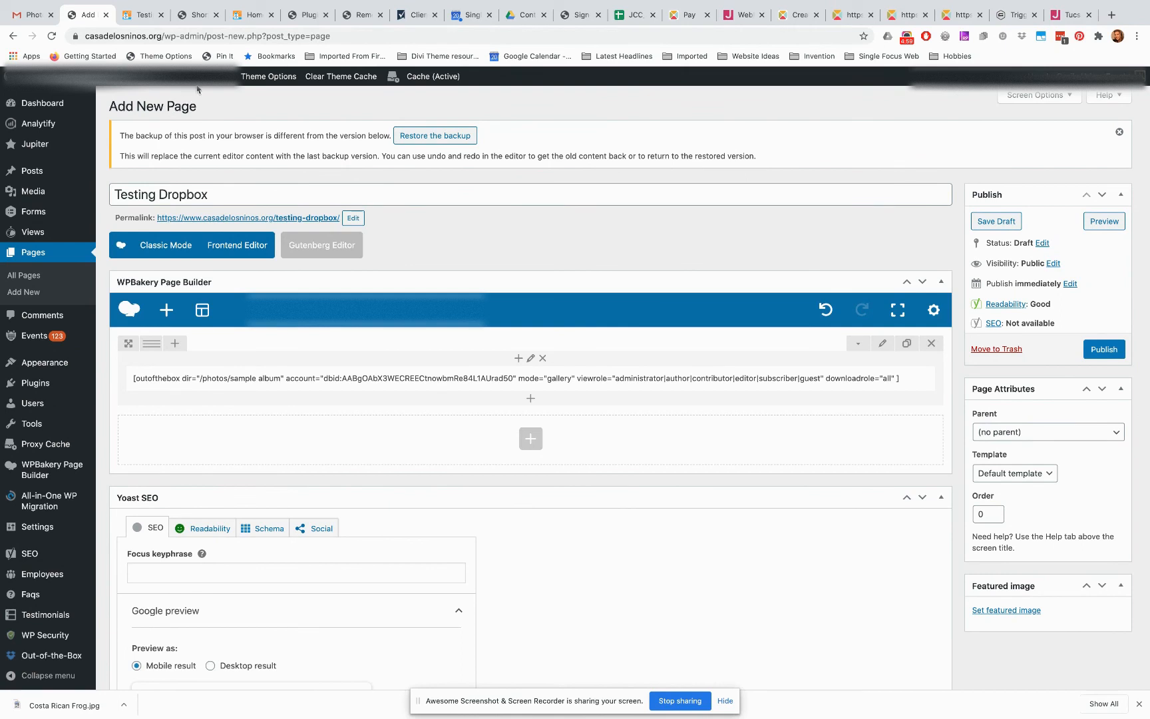
pyautogui.moveTo(224, 56)
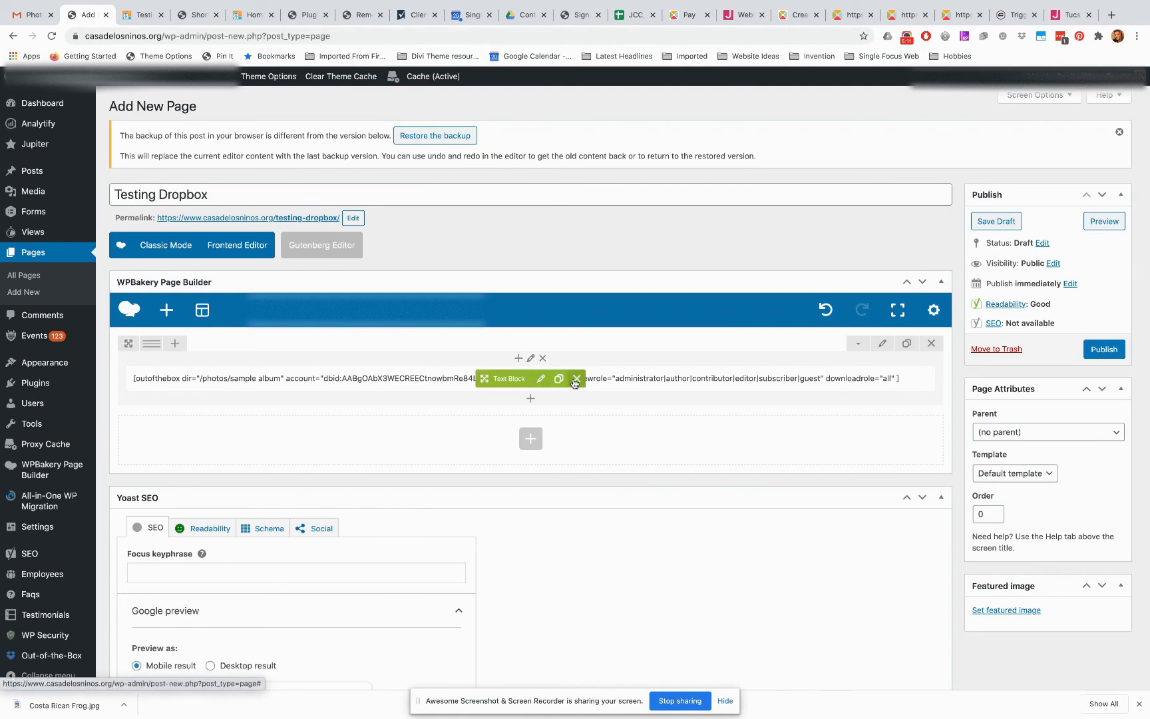
pyautogui.moveTo(575, 378)
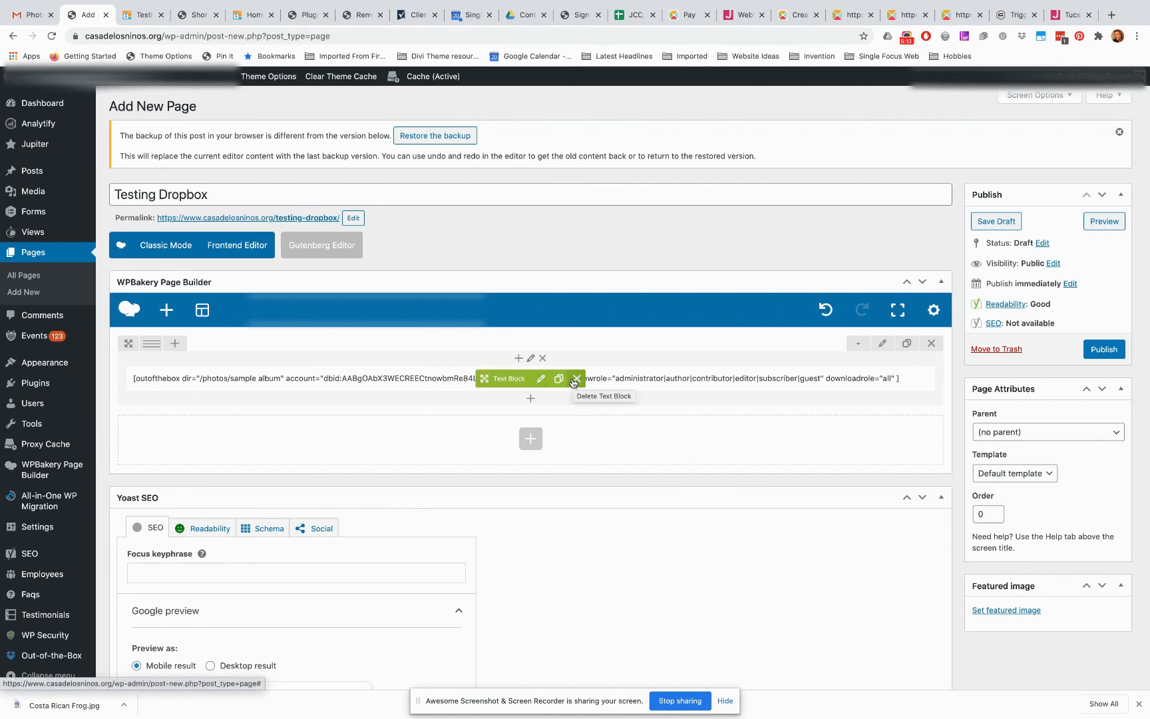
pyautogui.moveTo(541, 378)
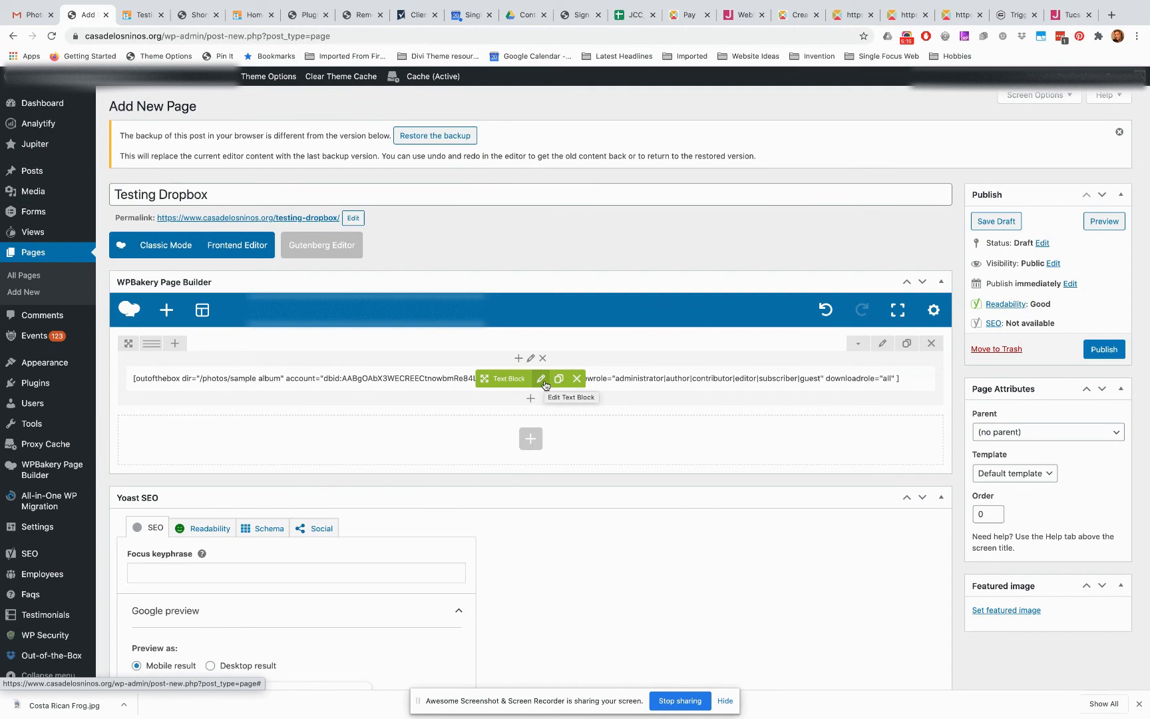
# - Edit the shortcode text block and view its content as raw shortcode text and back in visual view
pyautogui.click(543, 378)
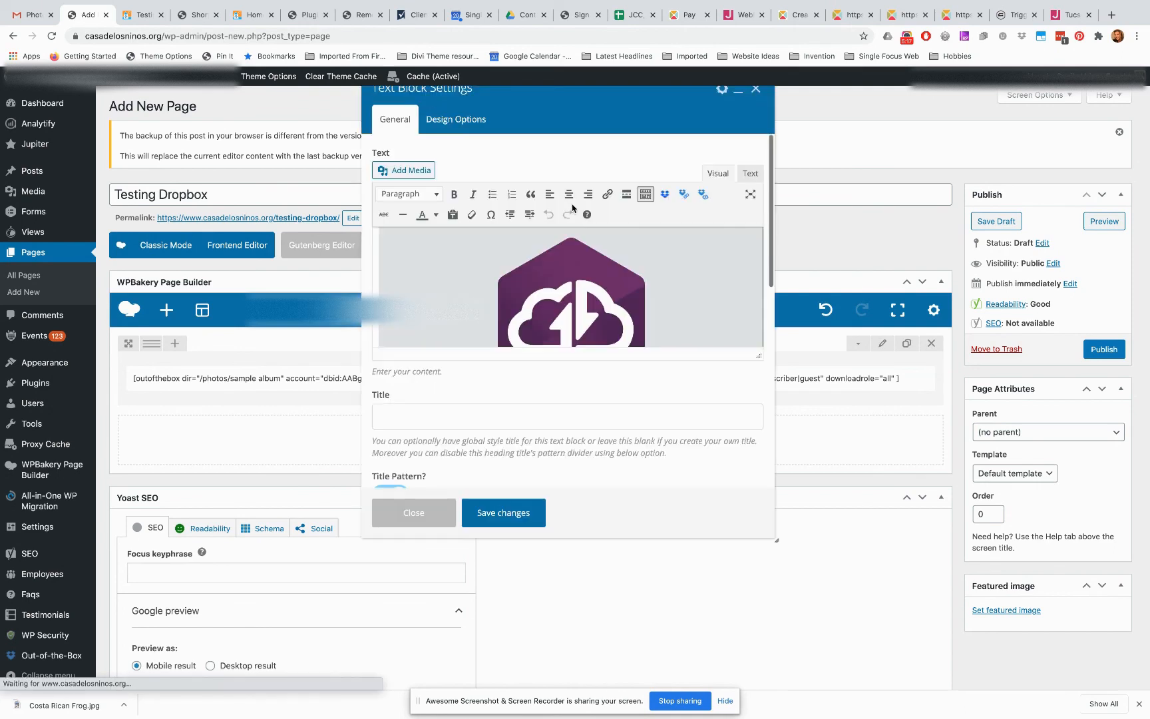
pyautogui.click(750, 173)
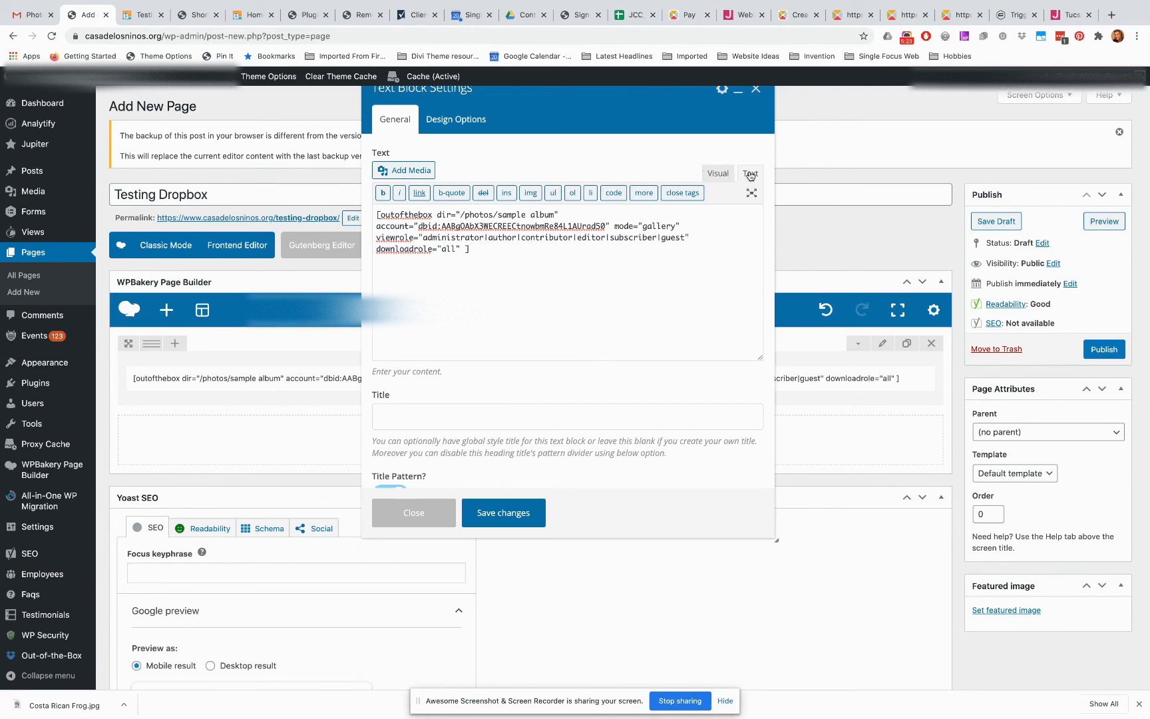
pyautogui.click(717, 173)
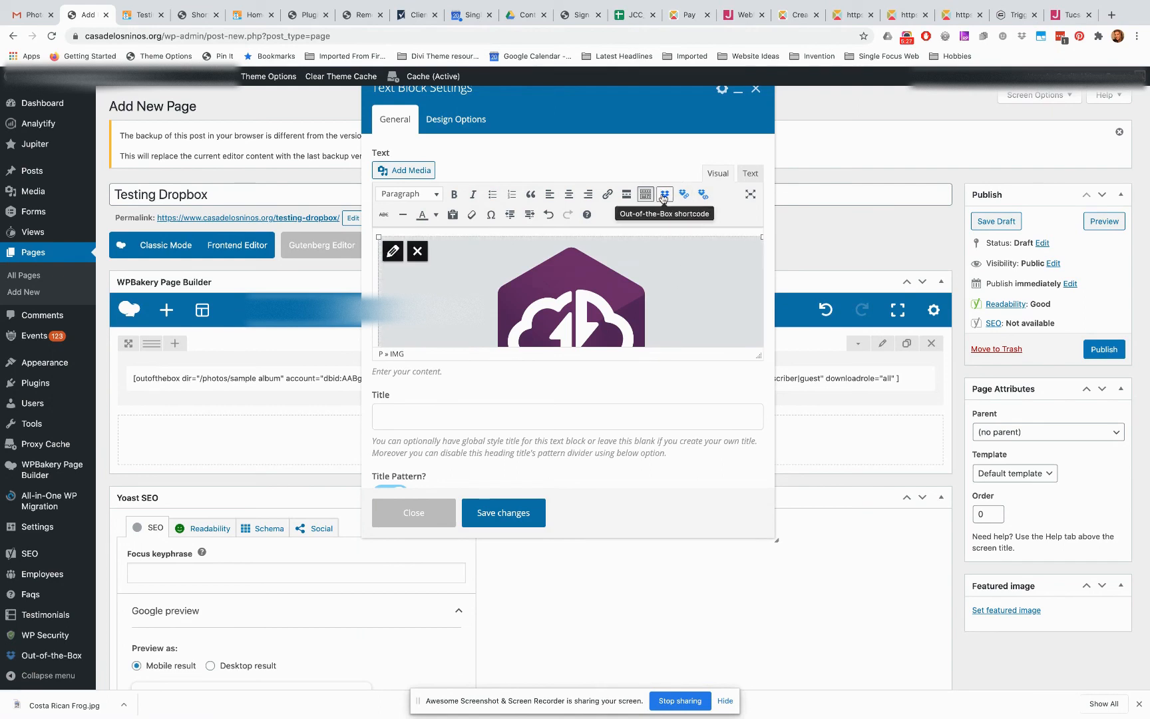
pyautogui.moveTo(683, 194)
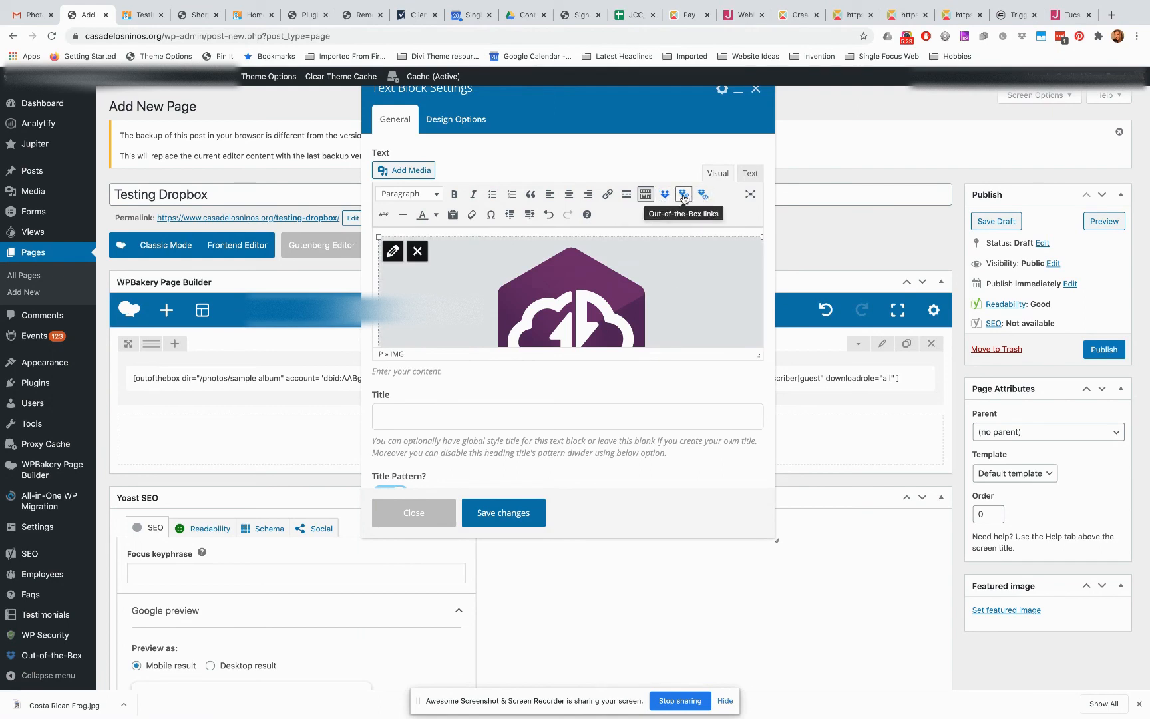
pyautogui.moveTo(582, 127)
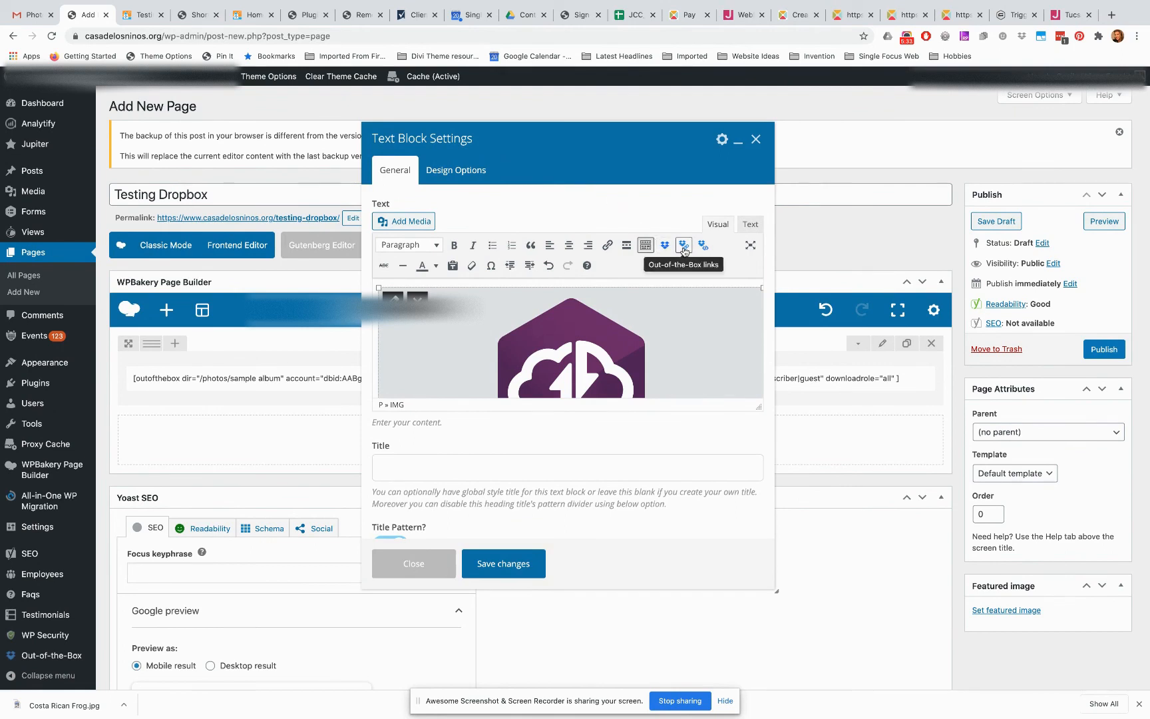
# - Show and dismiss the Out-of-the-Box links dialog, then view the block as plain text
pyautogui.click(682, 245)
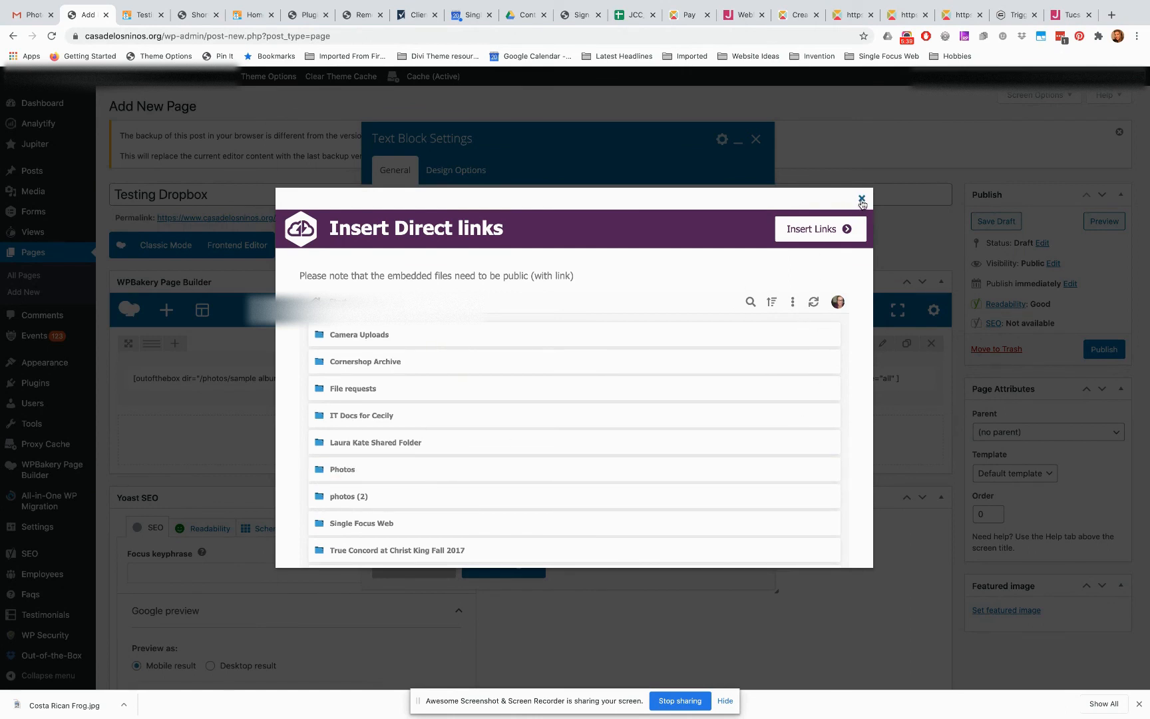
pyautogui.click(862, 199)
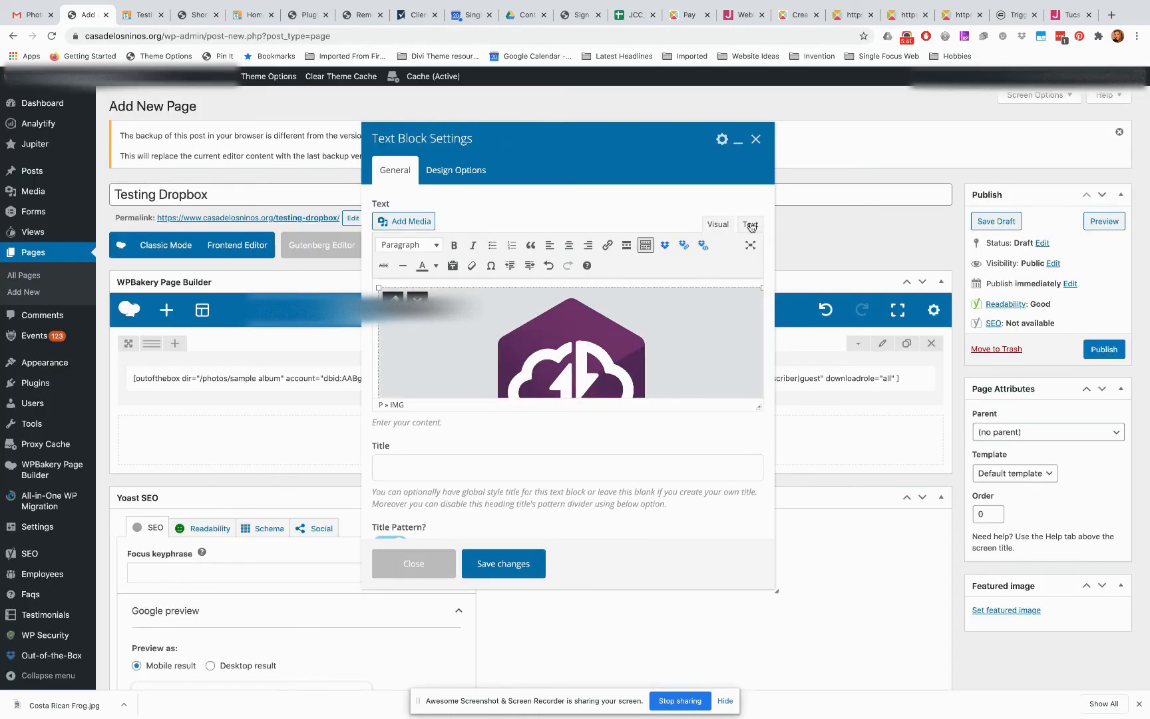
pyautogui.click(750, 223)
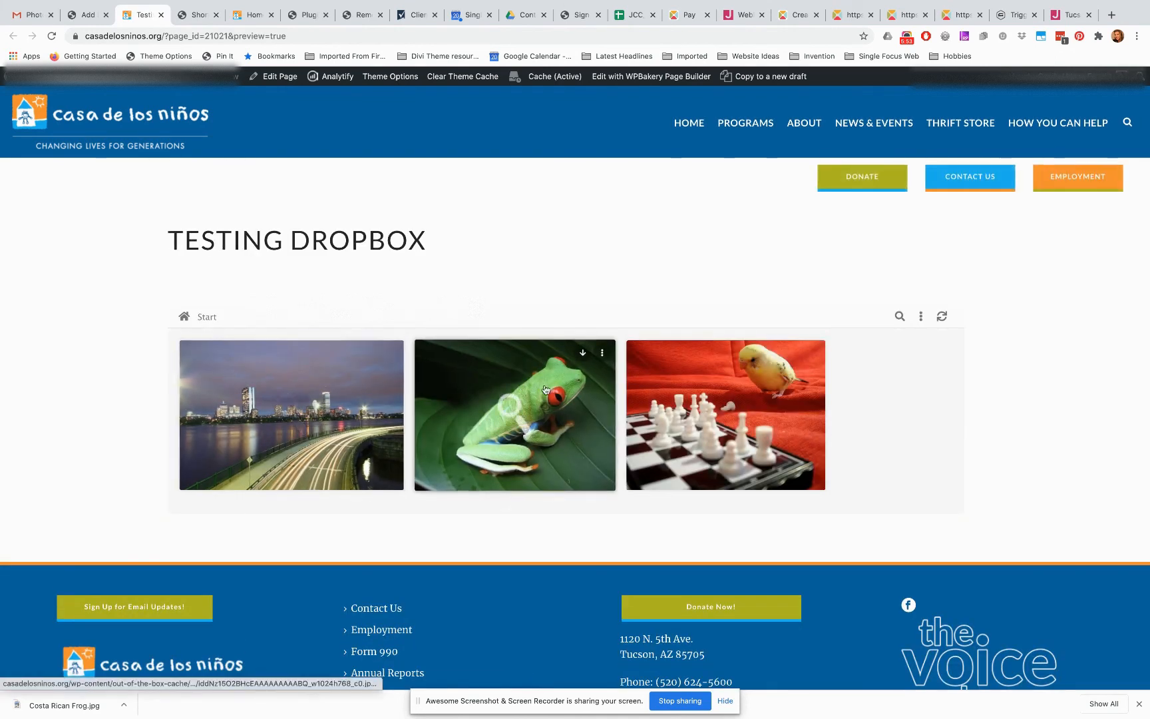
pyautogui.moveTo(369, 380)
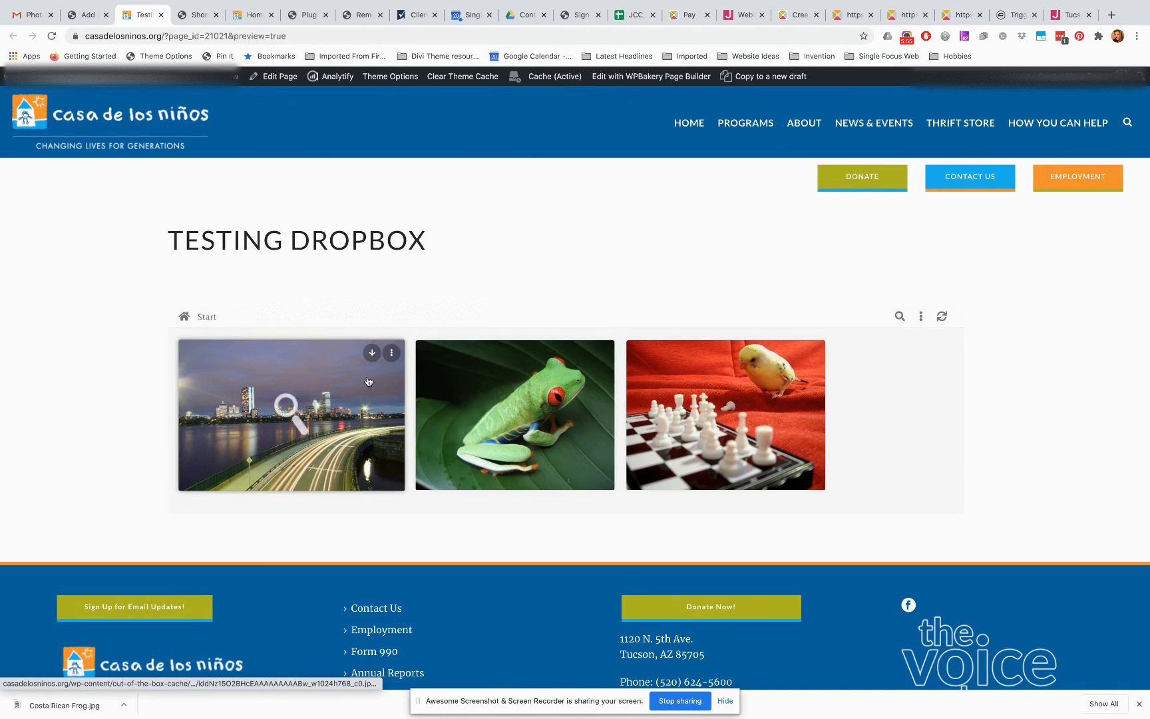
pyautogui.moveTo(368, 380)
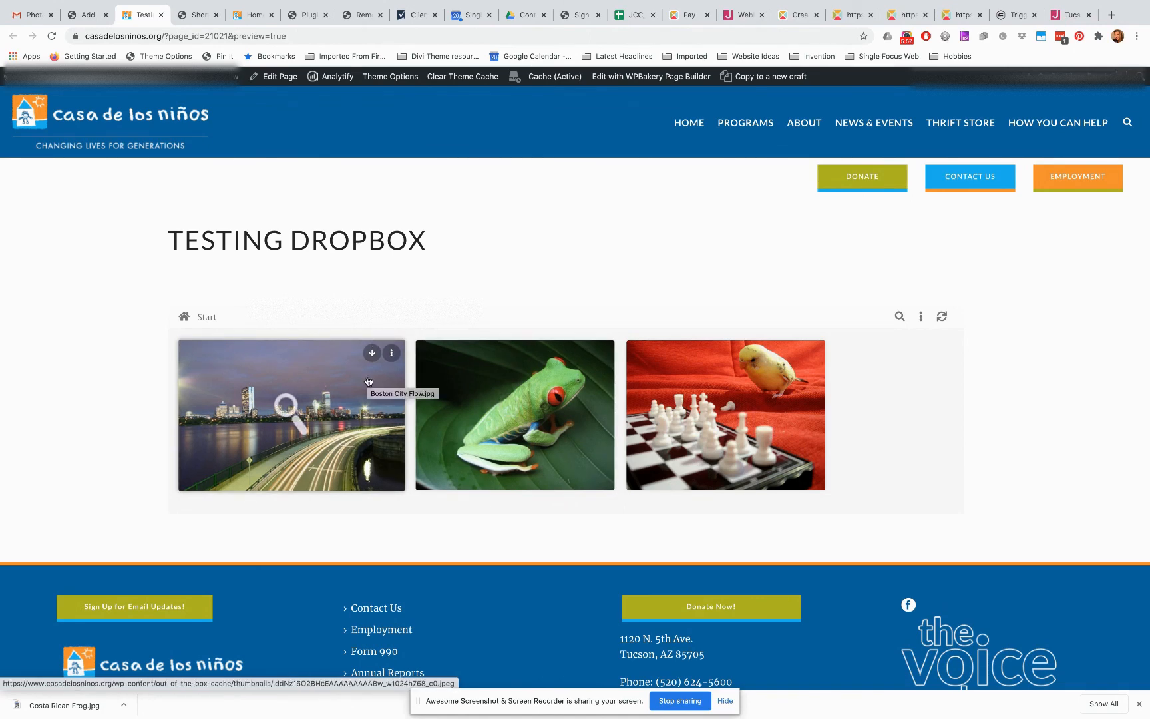
# - View the Boston City Flow.jpg photo and try the gallery's filename search and options menu
pyautogui.click(300, 414)
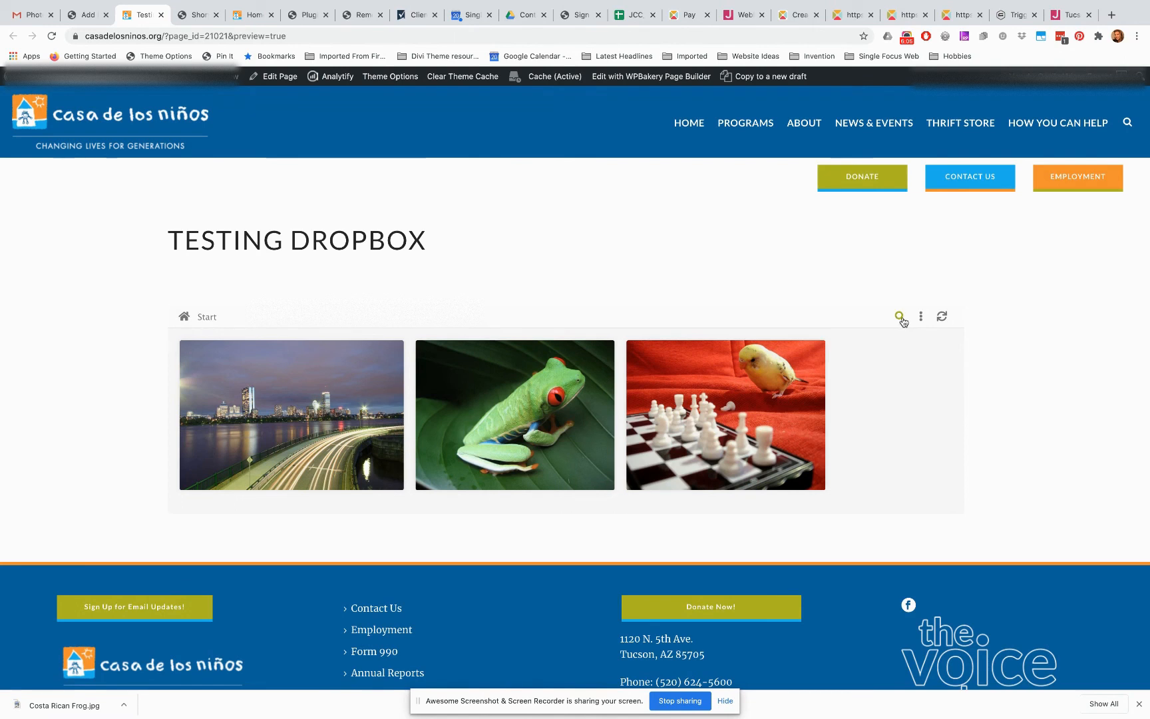
pyautogui.click(899, 316)
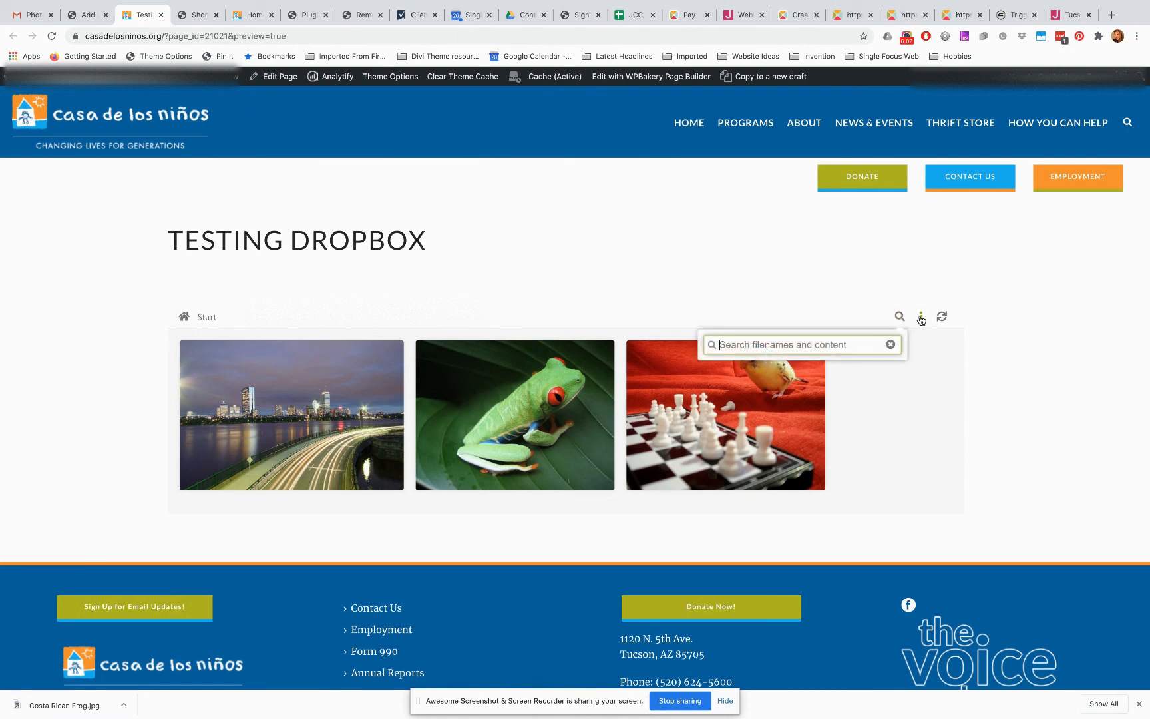
pyautogui.click(921, 317)
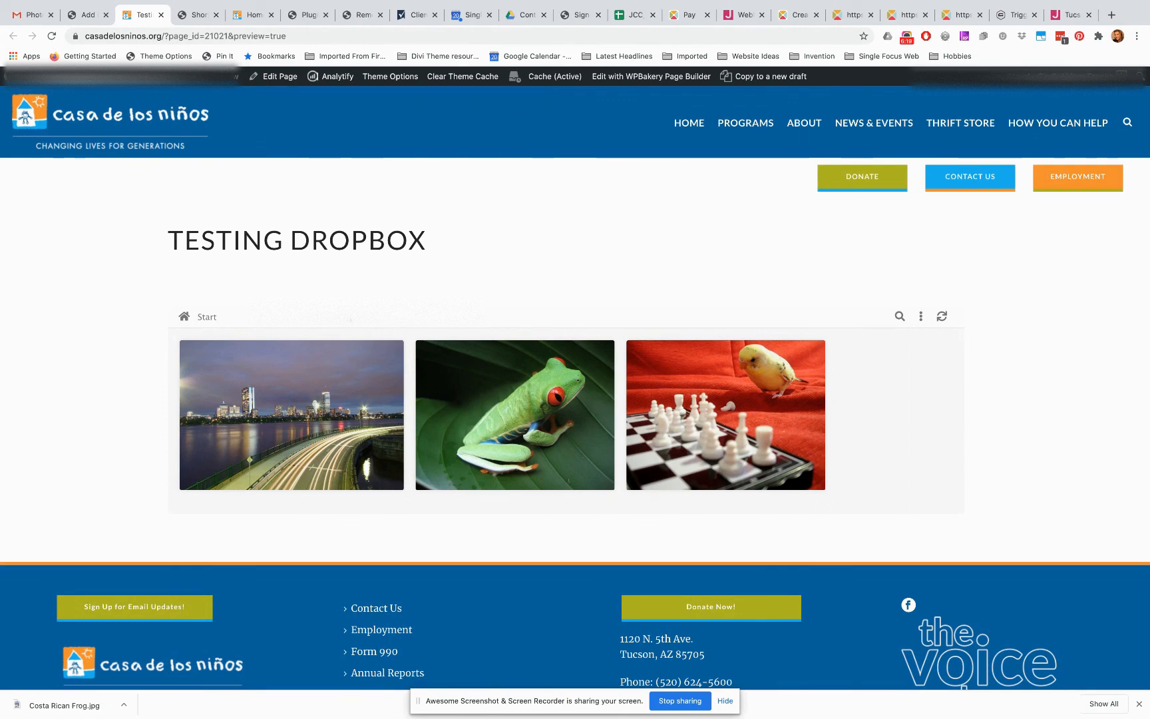
pyautogui.moveTo(419, 286)
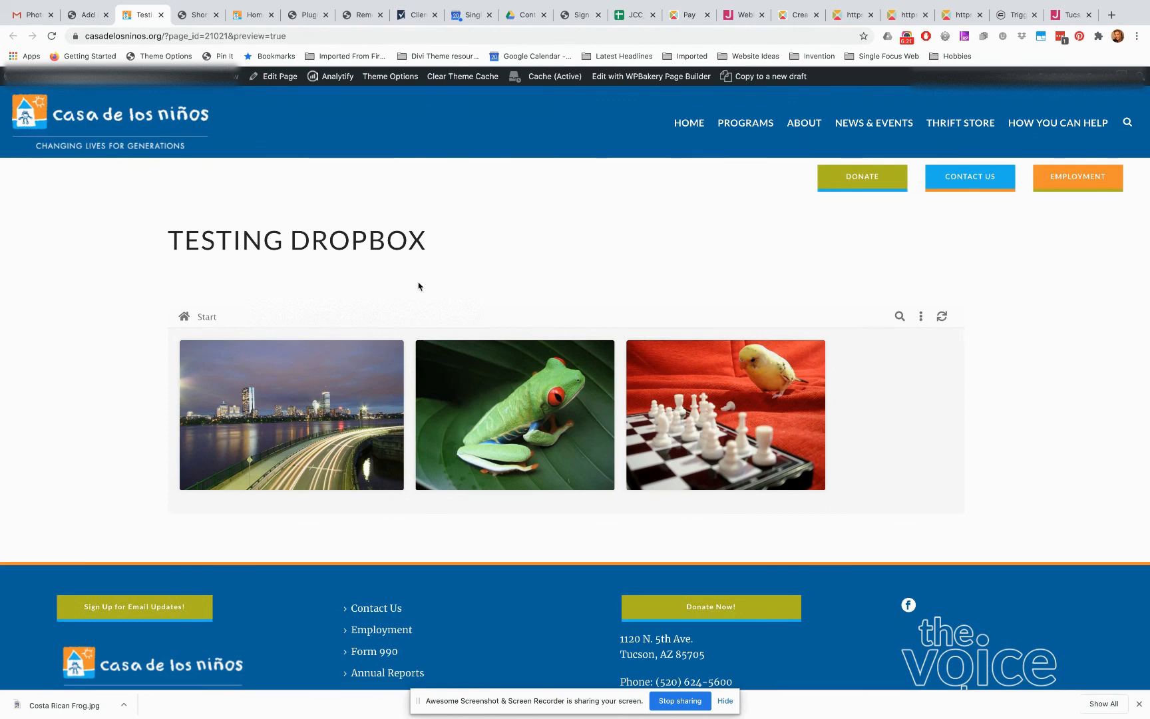